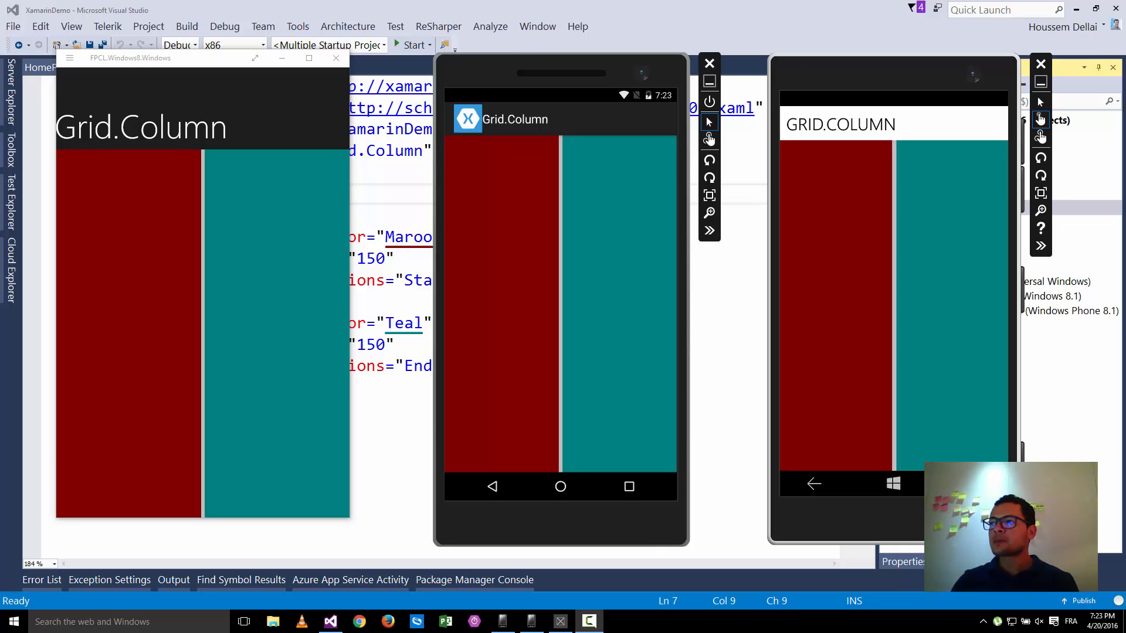
{"action": "mouse_move", "coordinate": [892, 290]}
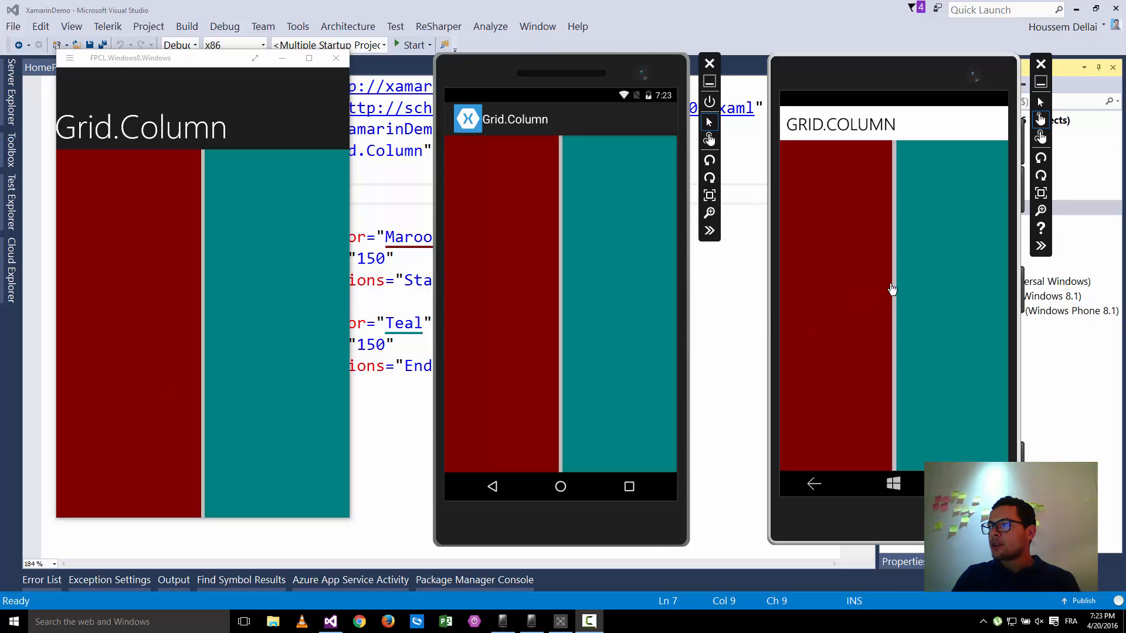
{"action": "mouse_move", "coordinate": [921, 316]}
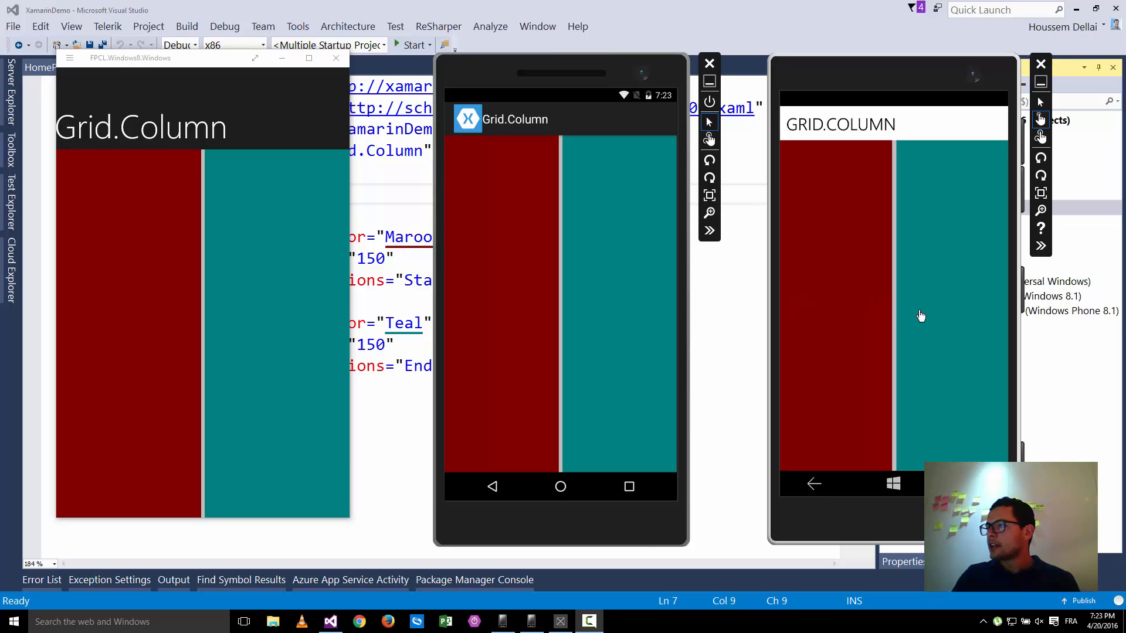
{"action": "mouse_move", "coordinate": [595, 309]}
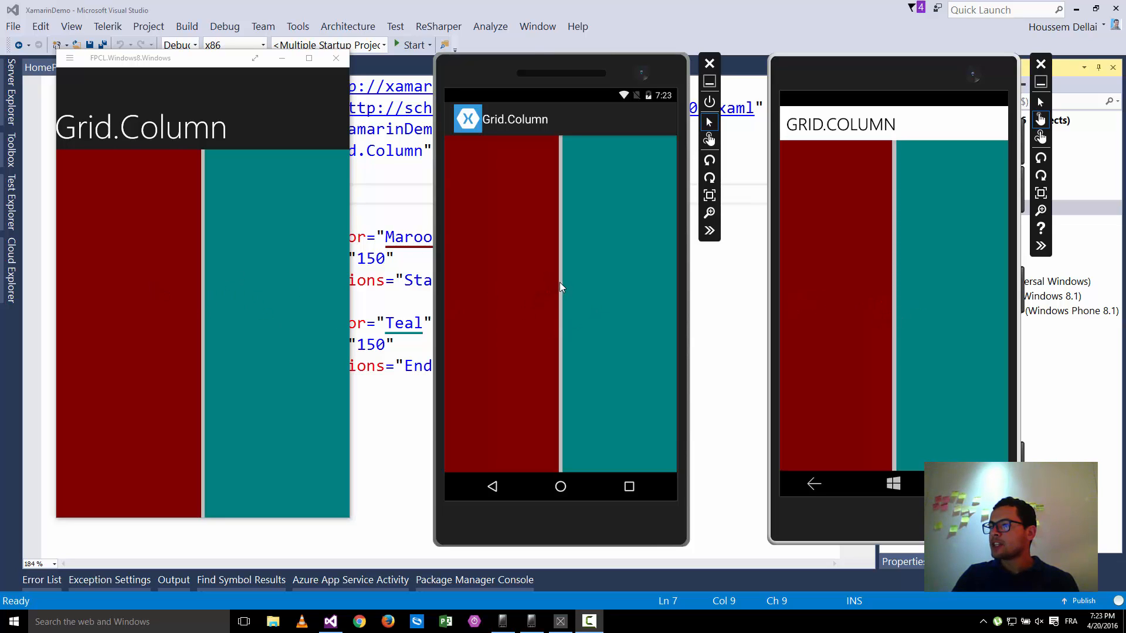
{"action": "mouse_move", "coordinate": [878, 310]}
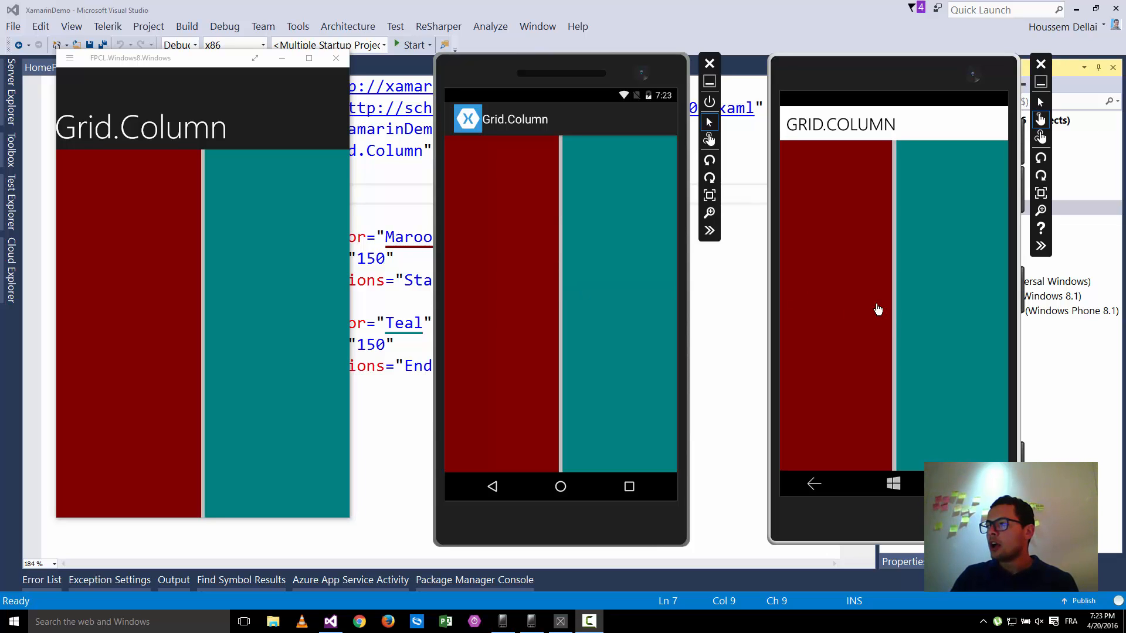
{"action": "mouse_move", "coordinate": [854, 350]}
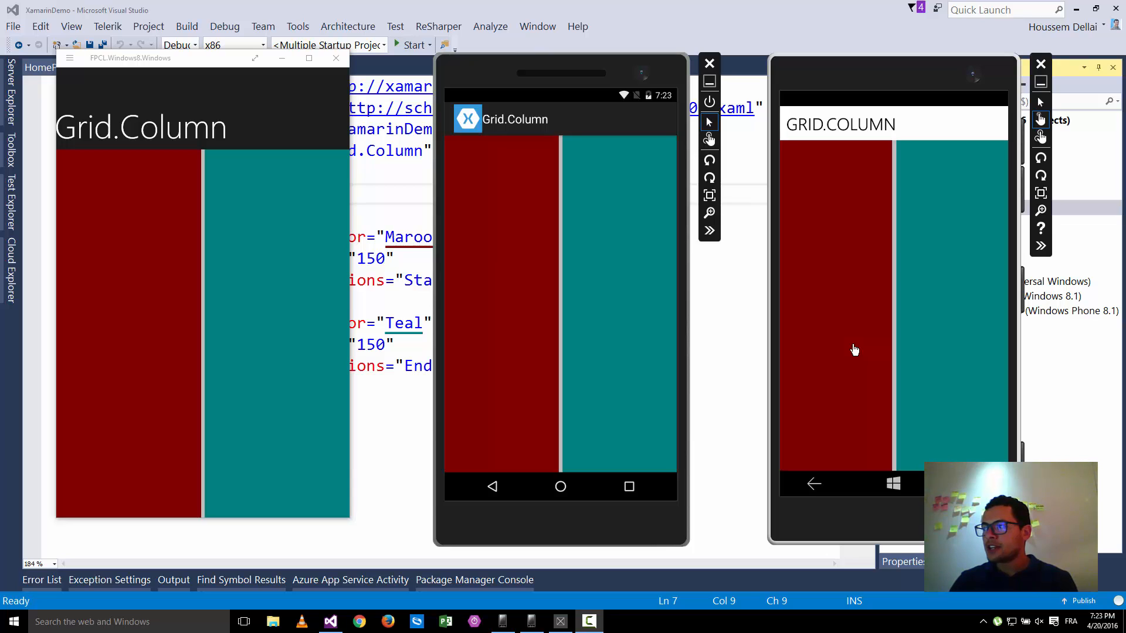
{"action": "mouse_move", "coordinate": [351, 377]}
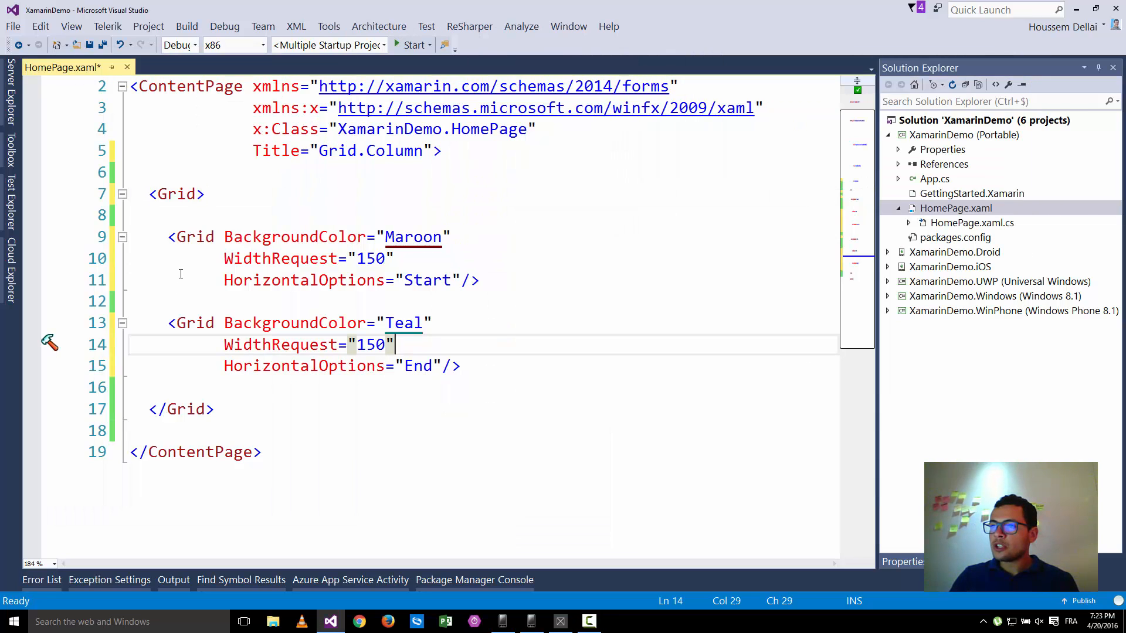
{"action": "double_click", "coordinate": [194, 323]}
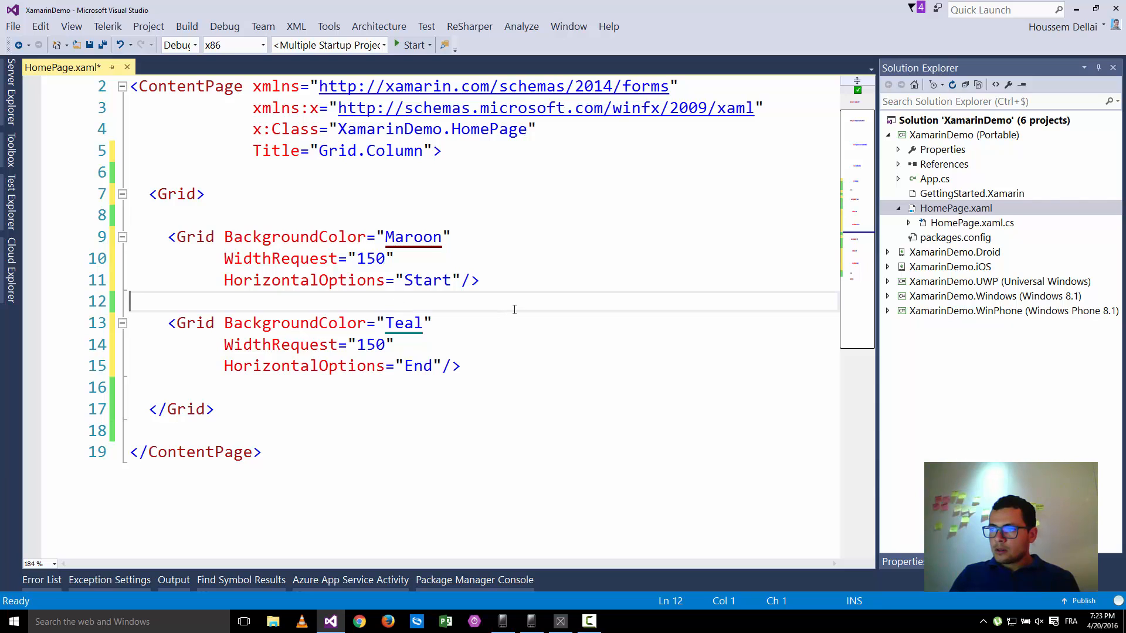
{"action": "left_click", "coordinate": [394, 345]}
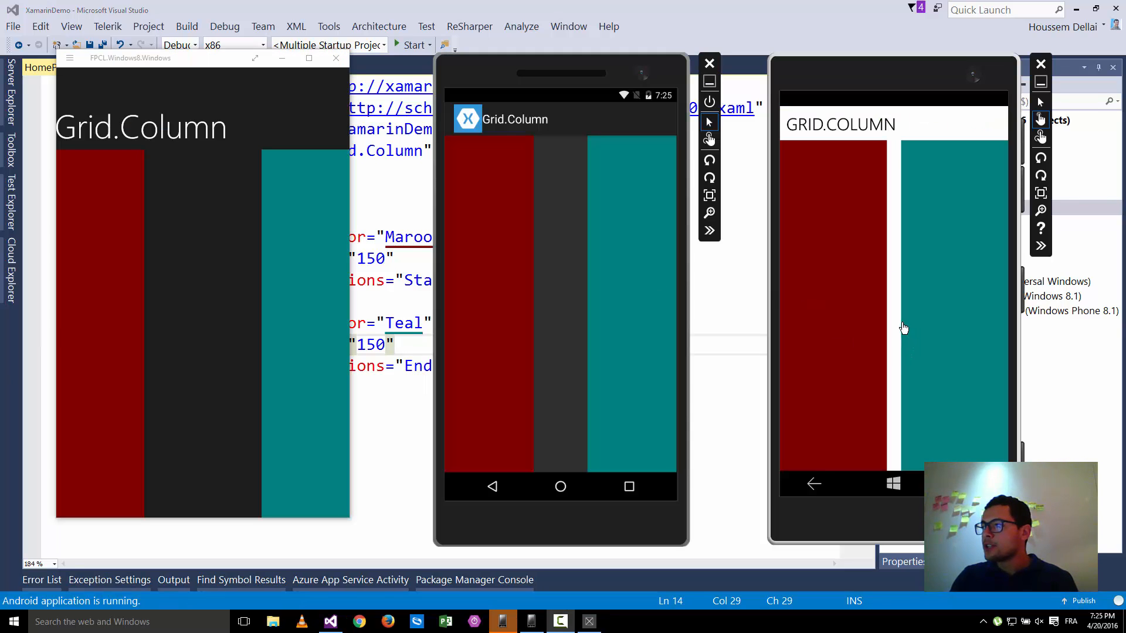
{"action": "mouse_move", "coordinate": [960, 294]}
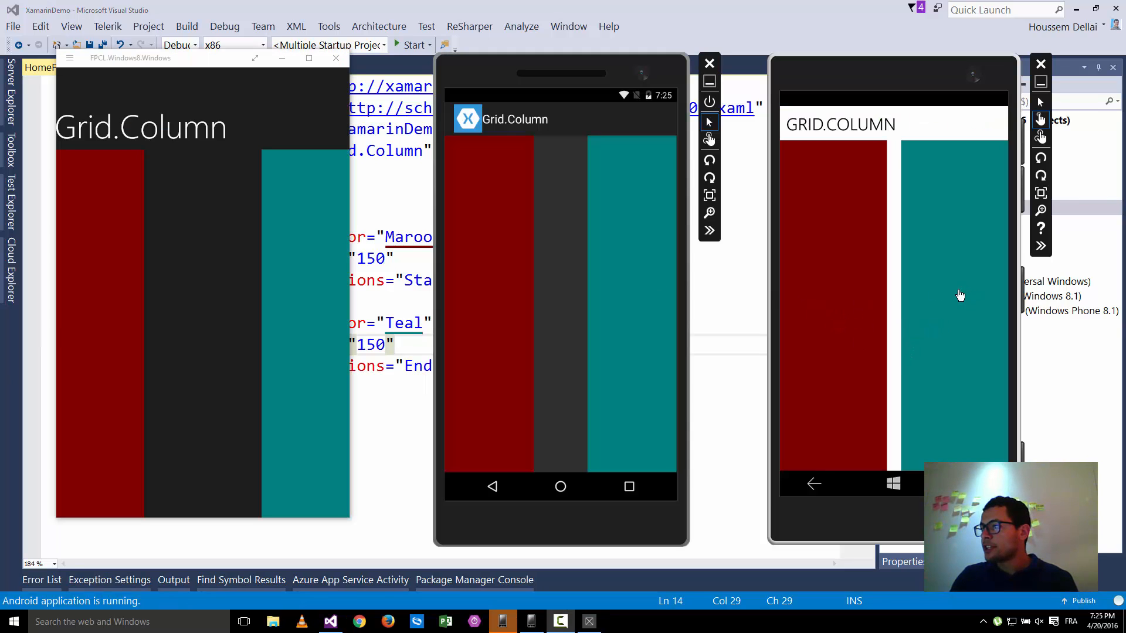
{"action": "mouse_move", "coordinate": [448, 298]}
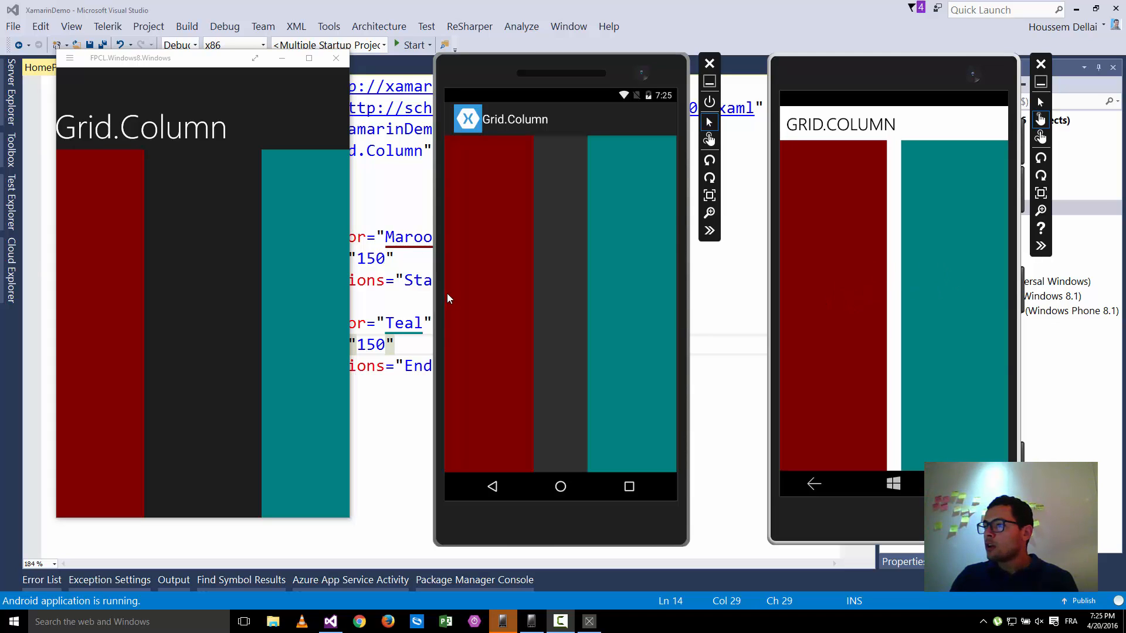
{"action": "mouse_move", "coordinate": [536, 281]}
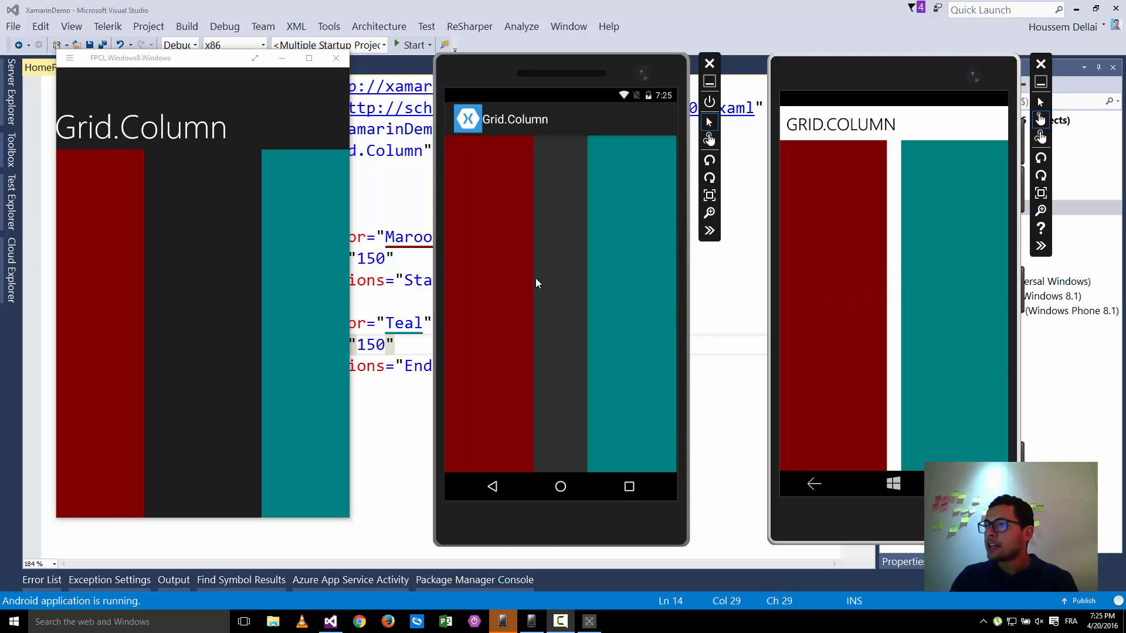
{"action": "mouse_move", "coordinate": [570, 218]}
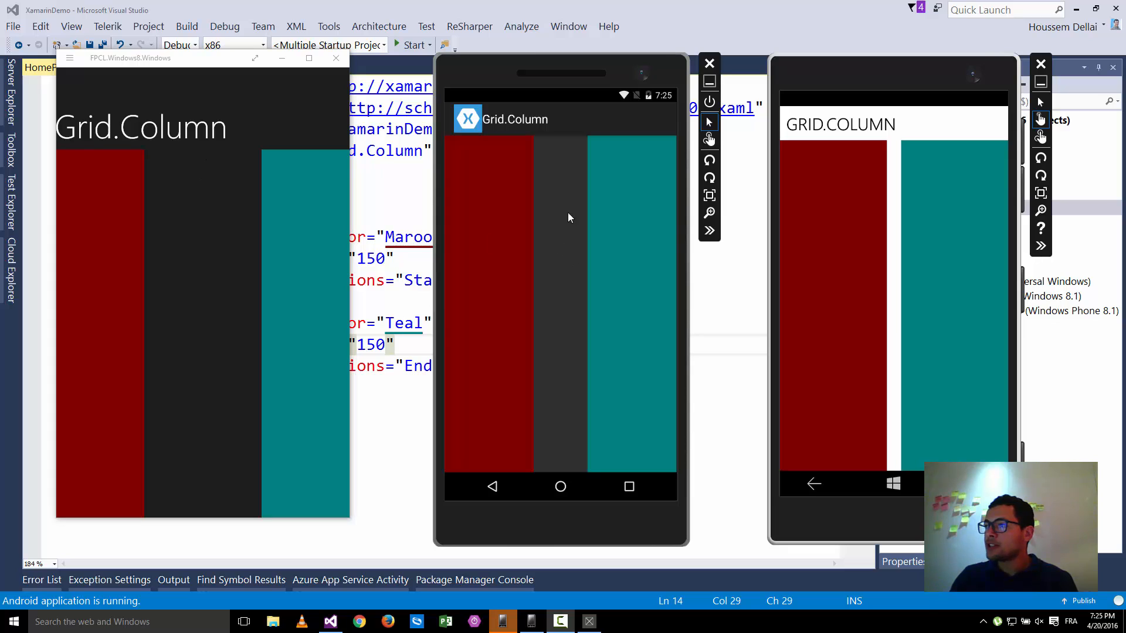
{"action": "mouse_move", "coordinate": [567, 319]}
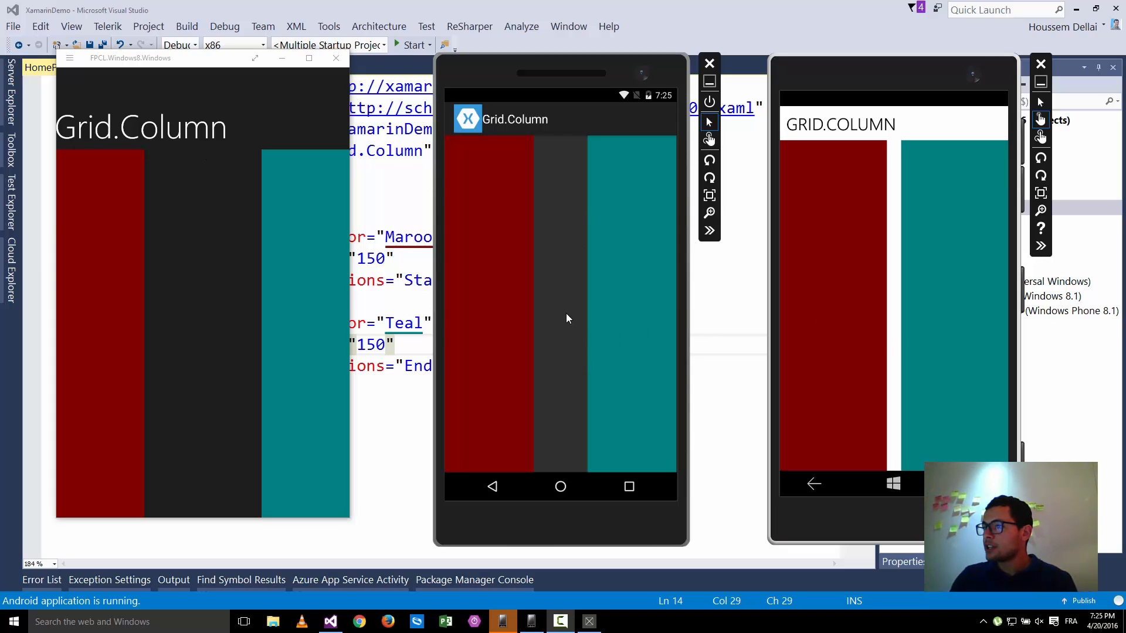
{"action": "mouse_move", "coordinate": [687, 357]}
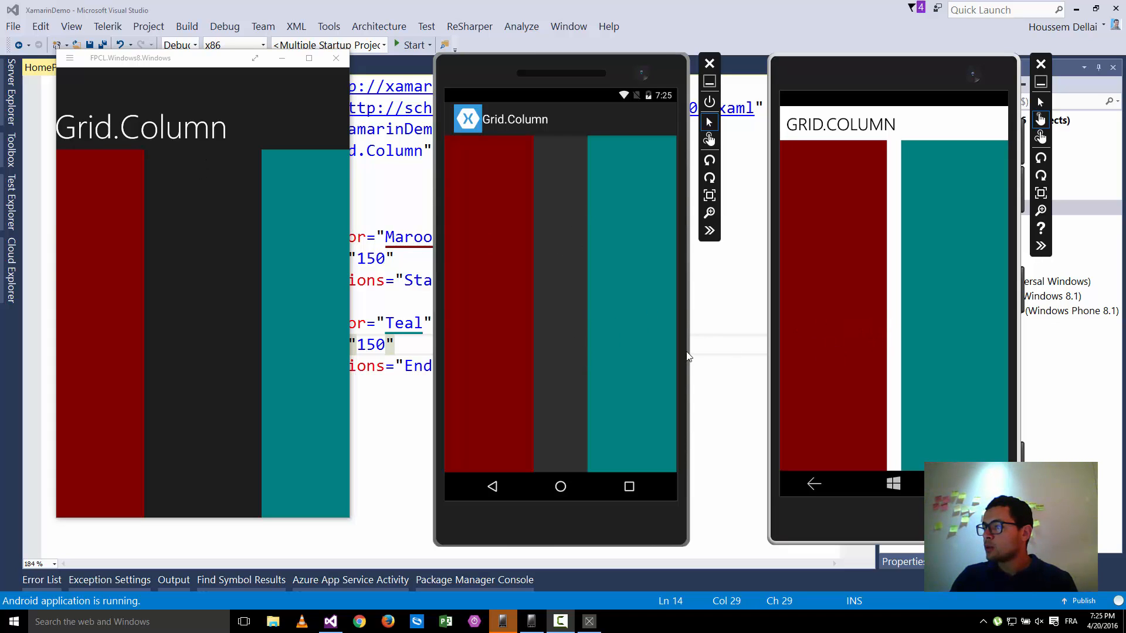
{"action": "mouse_move", "coordinate": [202, 304]}
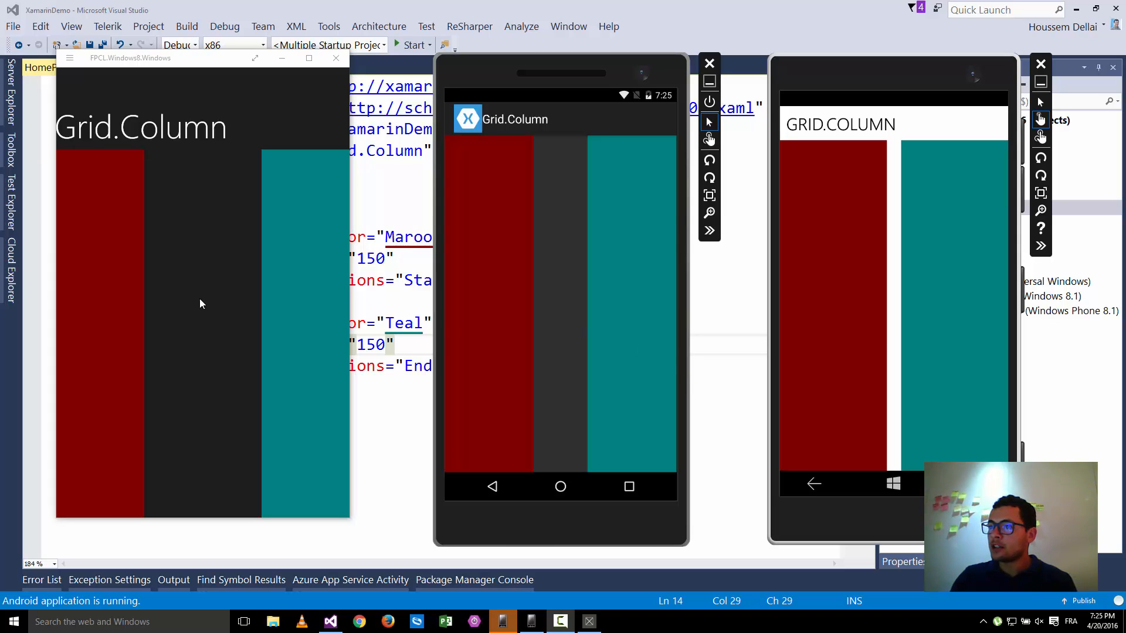
{"action": "mouse_move", "coordinate": [561, 348]}
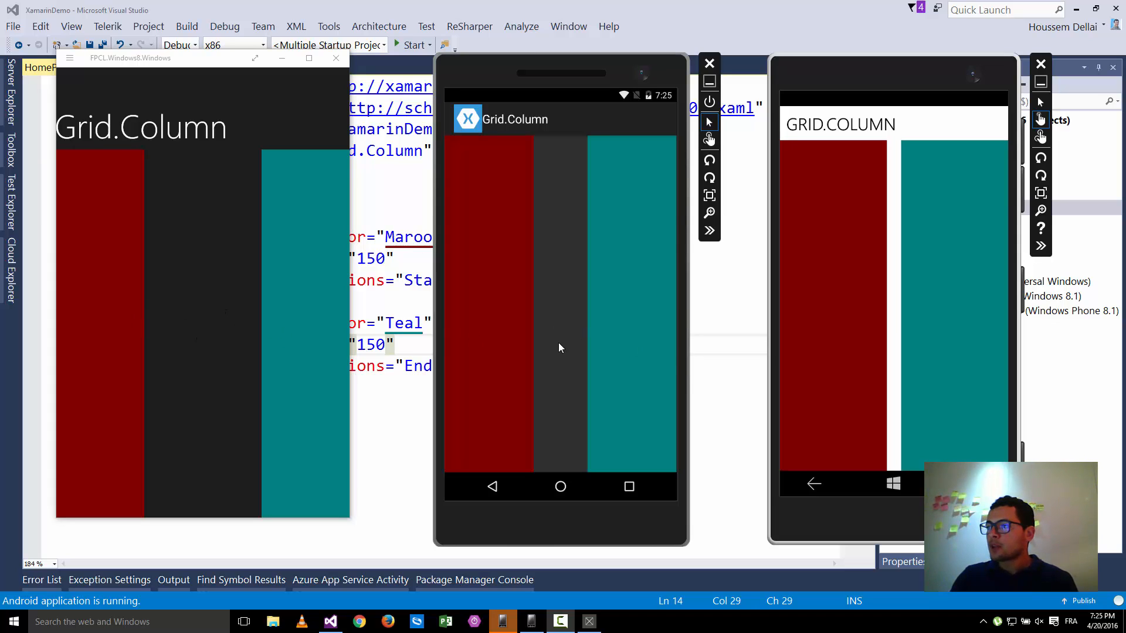
{"action": "mouse_move", "coordinate": [579, 339]}
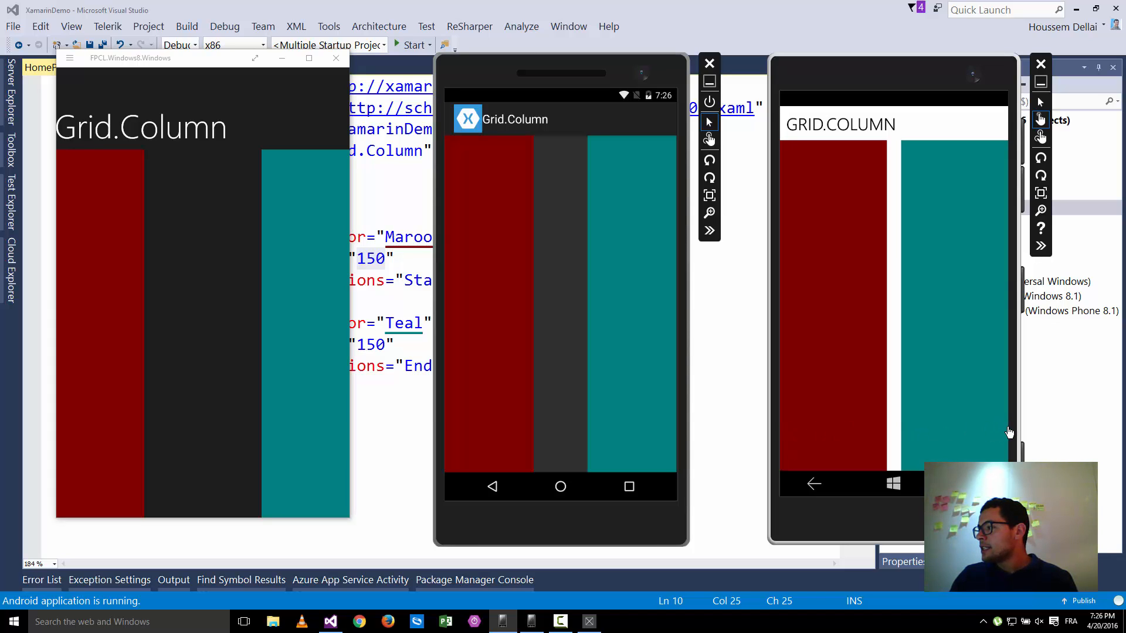
{"action": "mouse_move", "coordinate": [783, 432]}
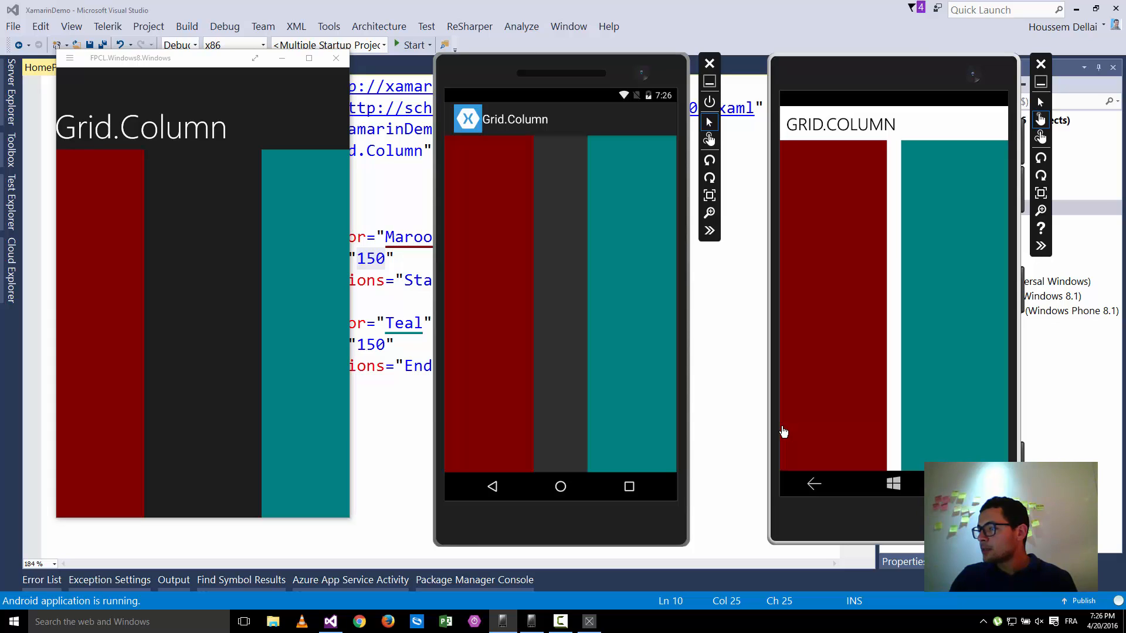
{"action": "mouse_move", "coordinate": [441, 420]}
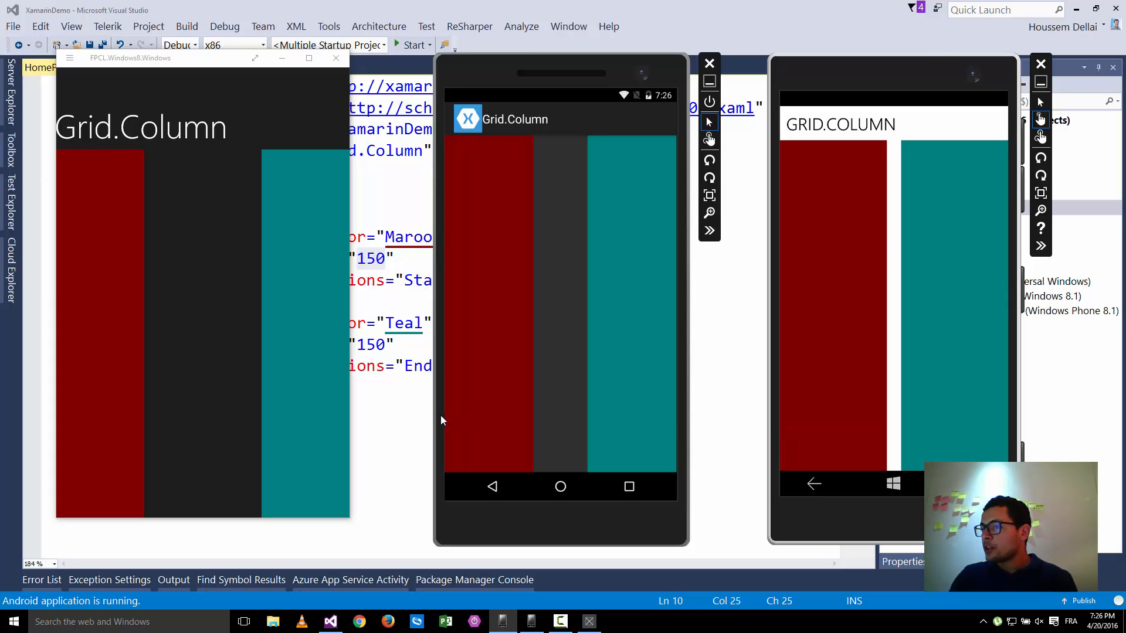
{"action": "mouse_move", "coordinate": [680, 421]}
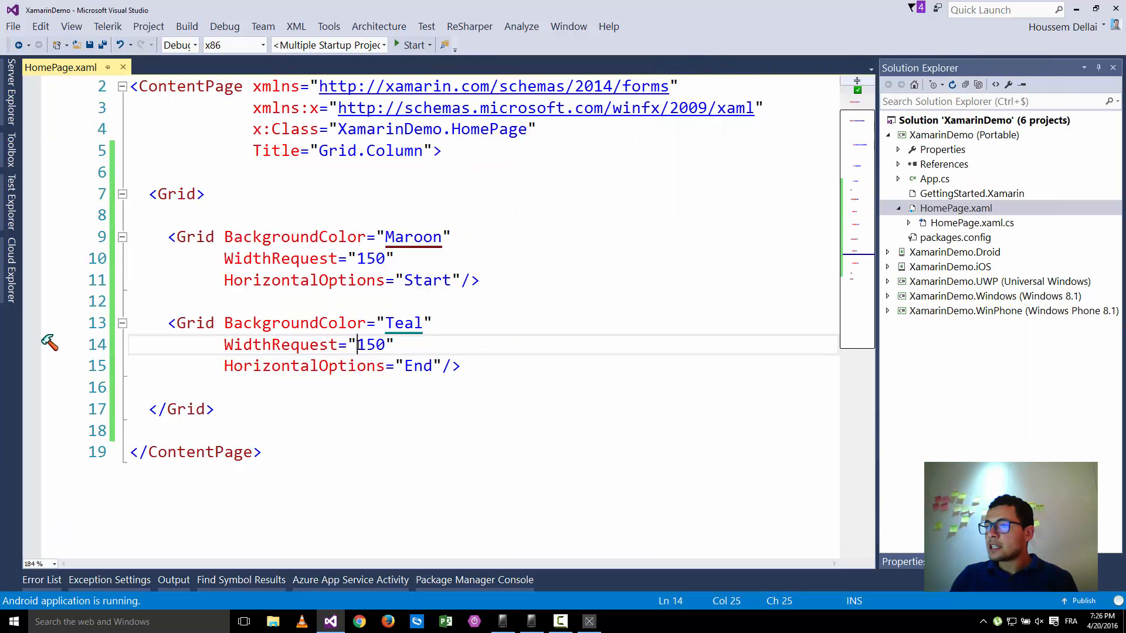
Return to the emulator windows to show the maroon and teal Grid on all three platforms.
{"action": "double_click", "coordinate": [372, 345]}
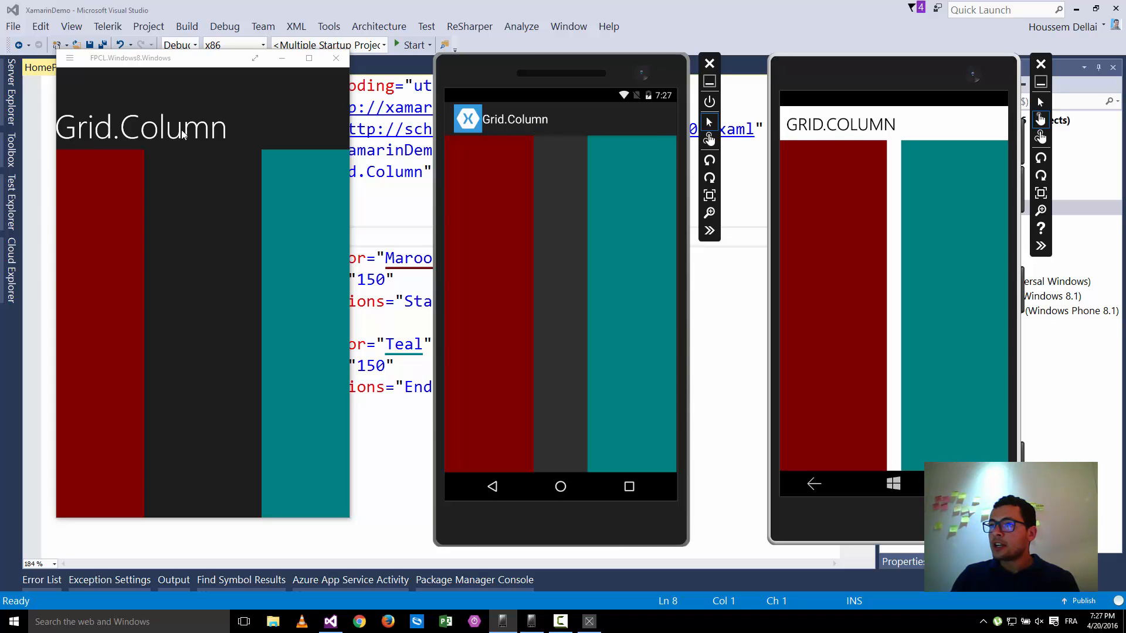
{"action": "mouse_move", "coordinate": [266, 142]}
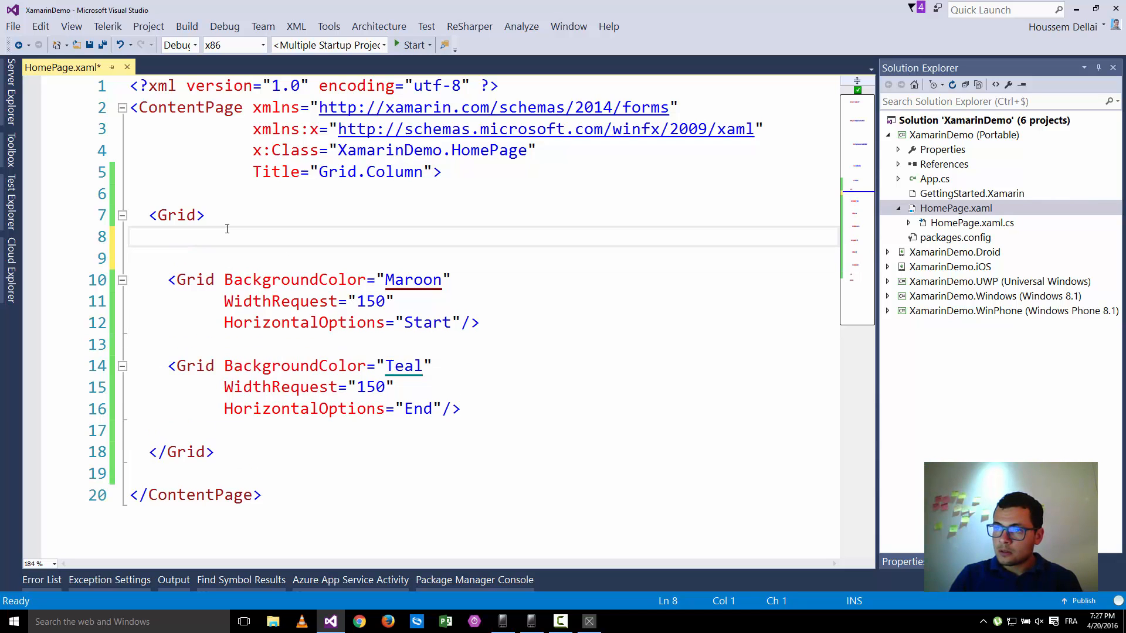
Add a line after the outer <Grid> tag and begin typing an inner <Grid> element.
{"action": "key", "text": "enter"}
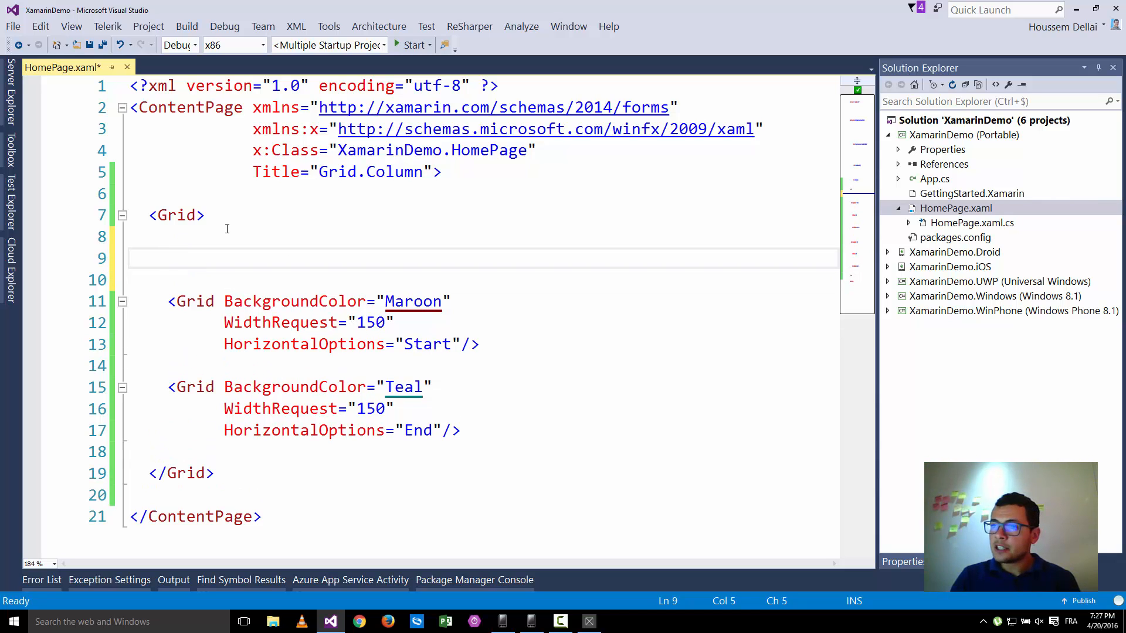
{"action": "type", "text": "<Gr"}
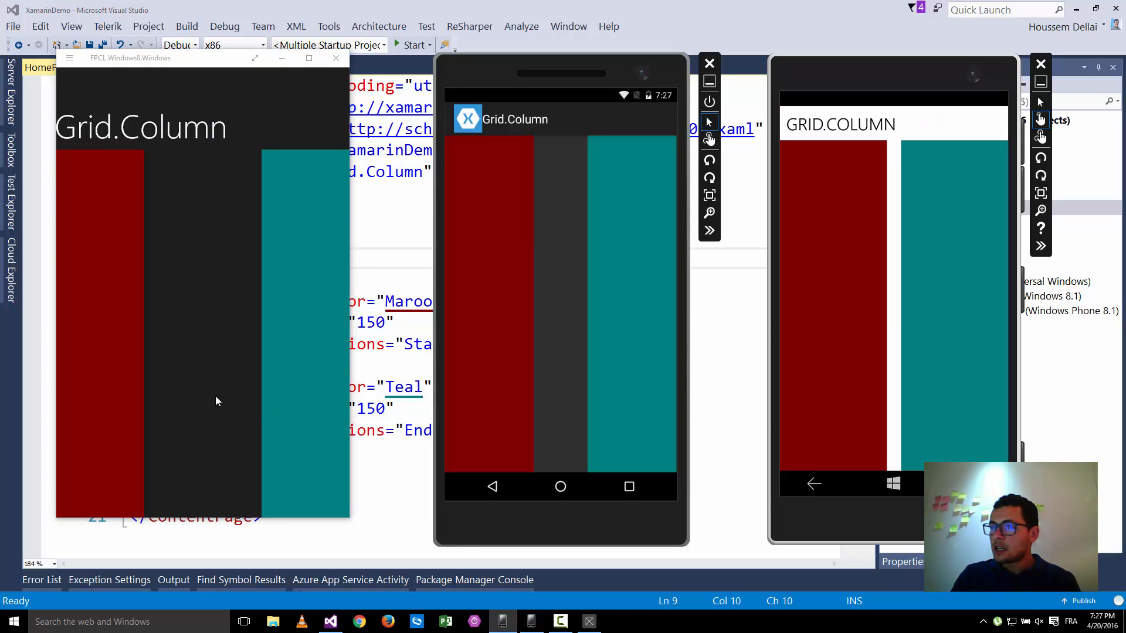
{"action": "mouse_move", "coordinate": [111, 262]}
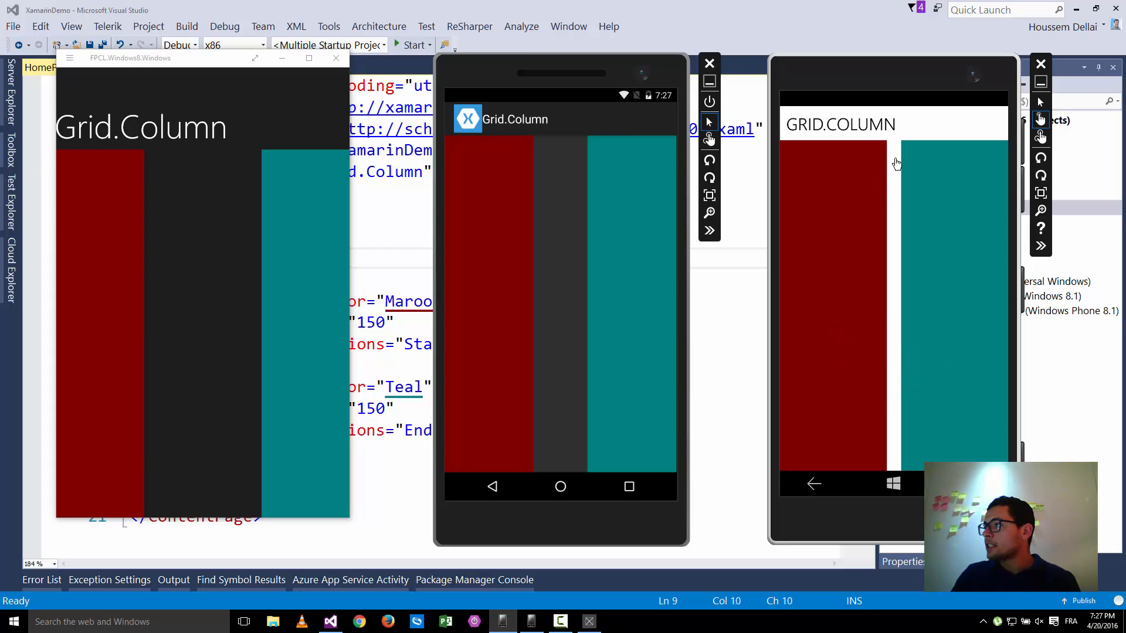
{"action": "mouse_move", "coordinate": [893, 163]}
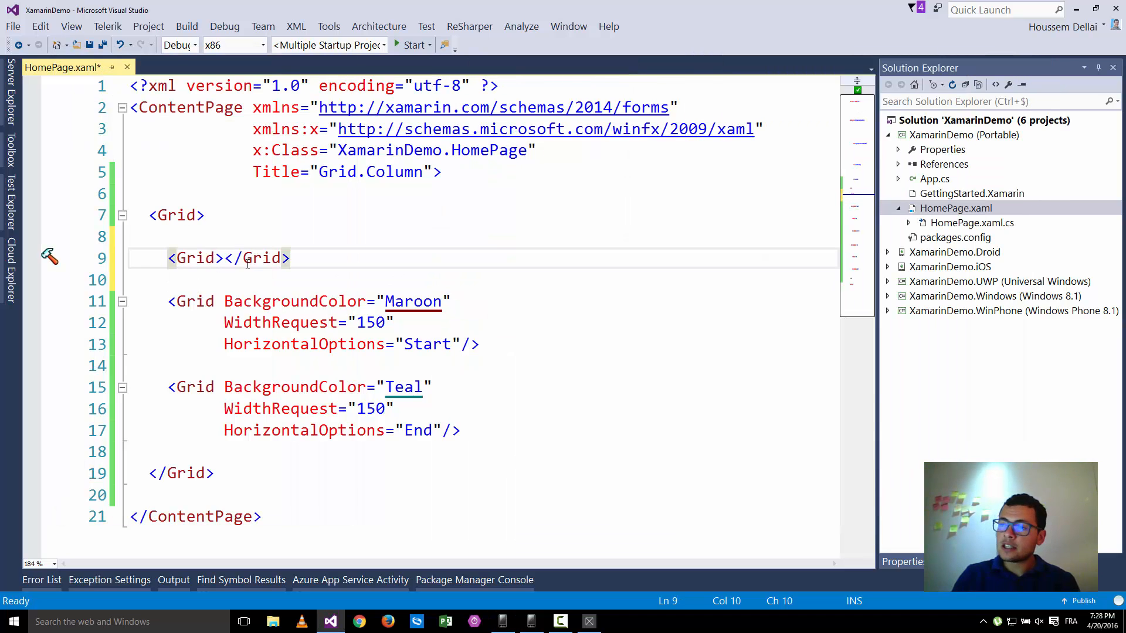
Add a Grid.ColumnDefinitions block containing a ColumnDefinition with Width="150".
{"action": "type", "text": "."}
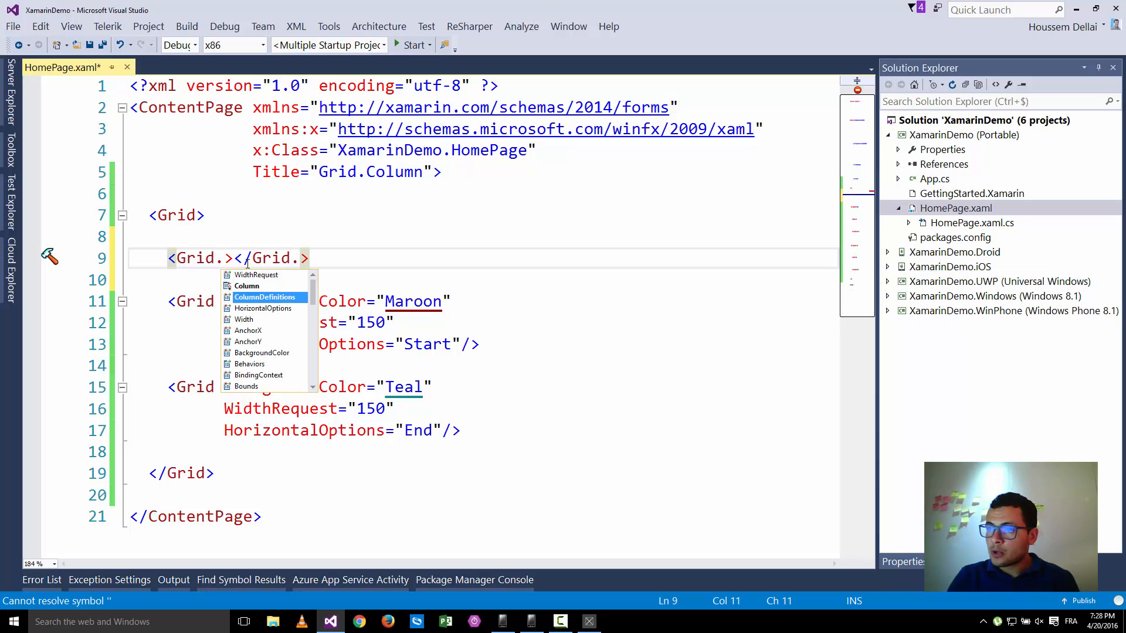
{"action": "key", "text": "Tab"}
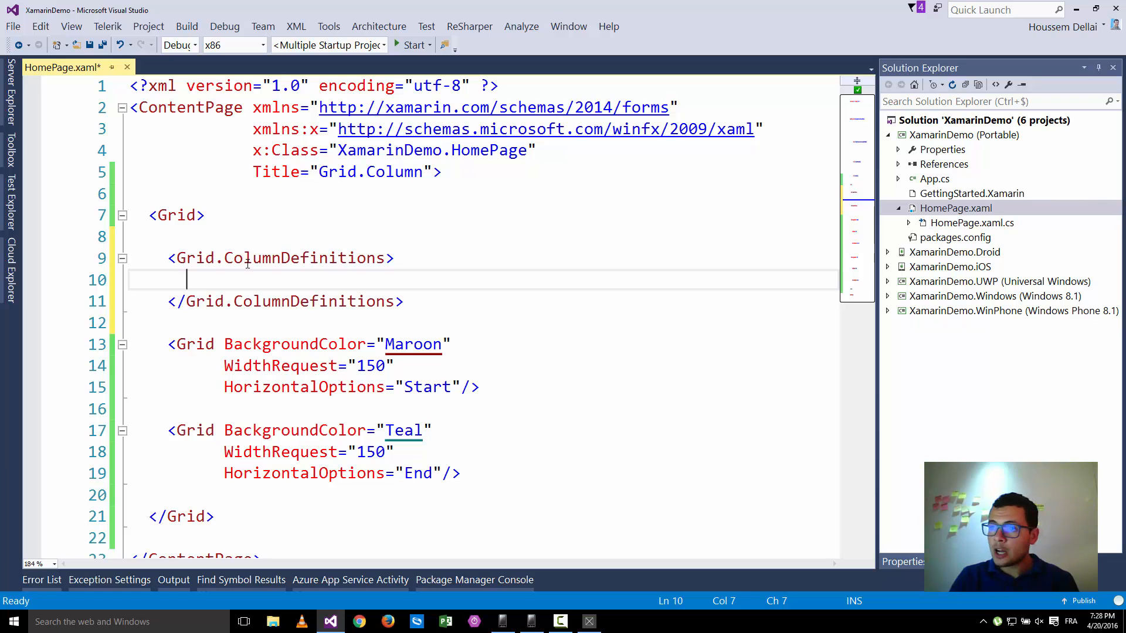
{"action": "type", "text": "<"}
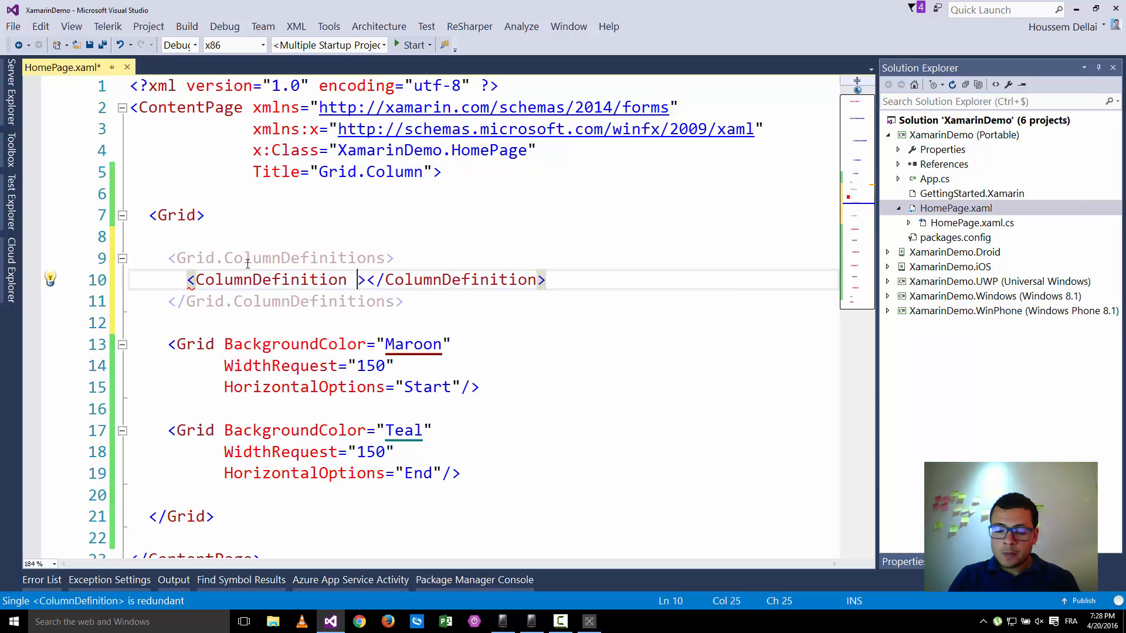
{"action": "type", "text": "Width=\""}
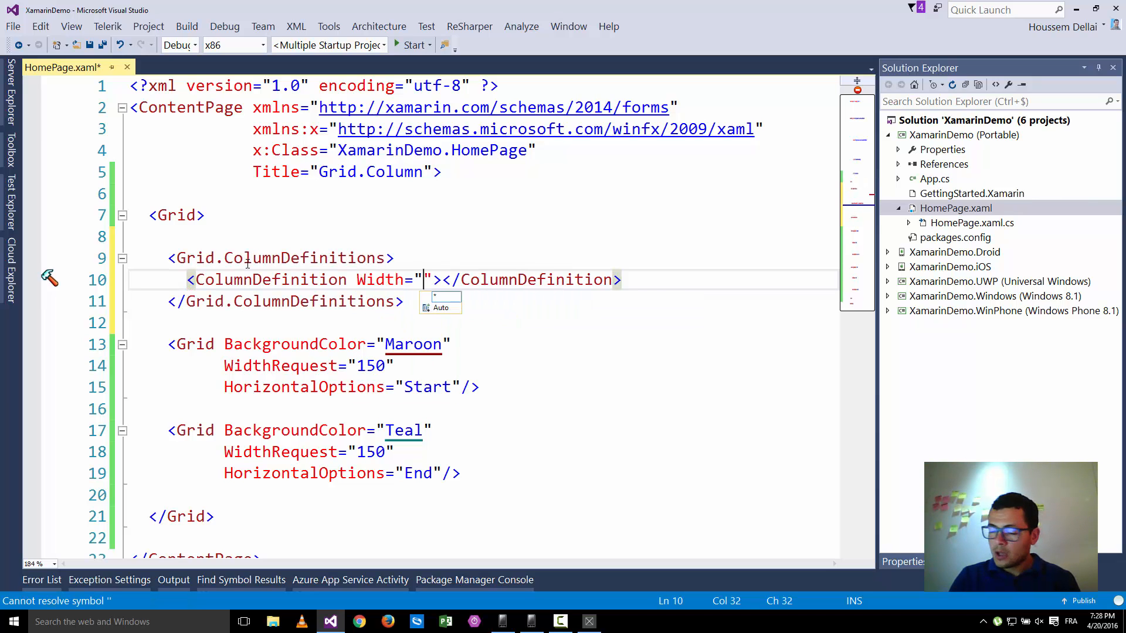
{"action": "type", "text": "150"}
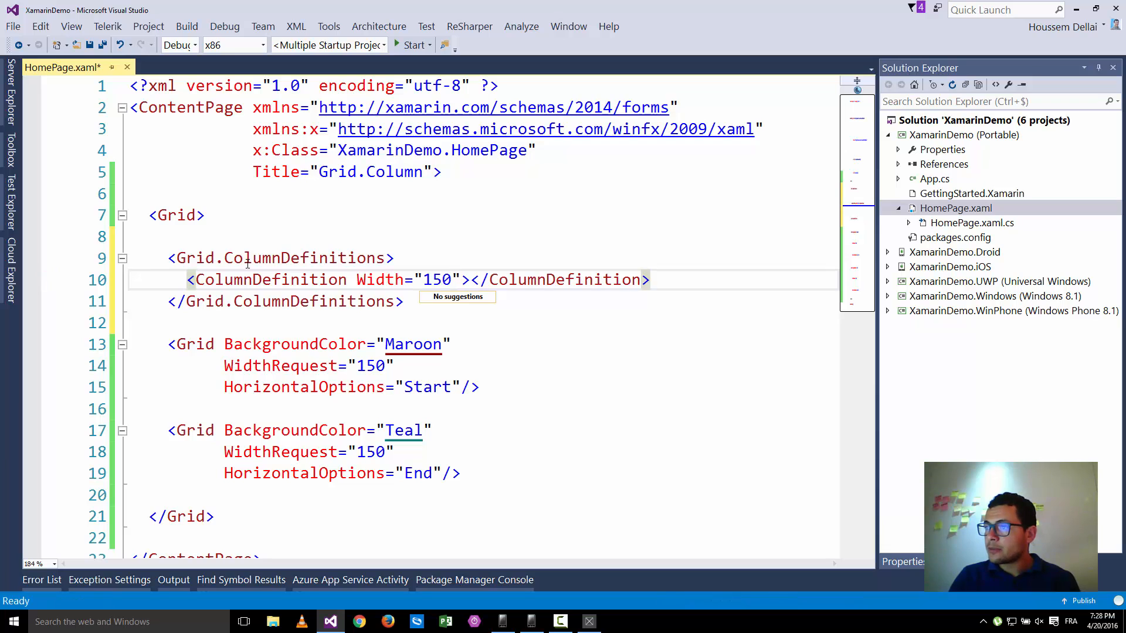
{"action": "type", "text": "/"}
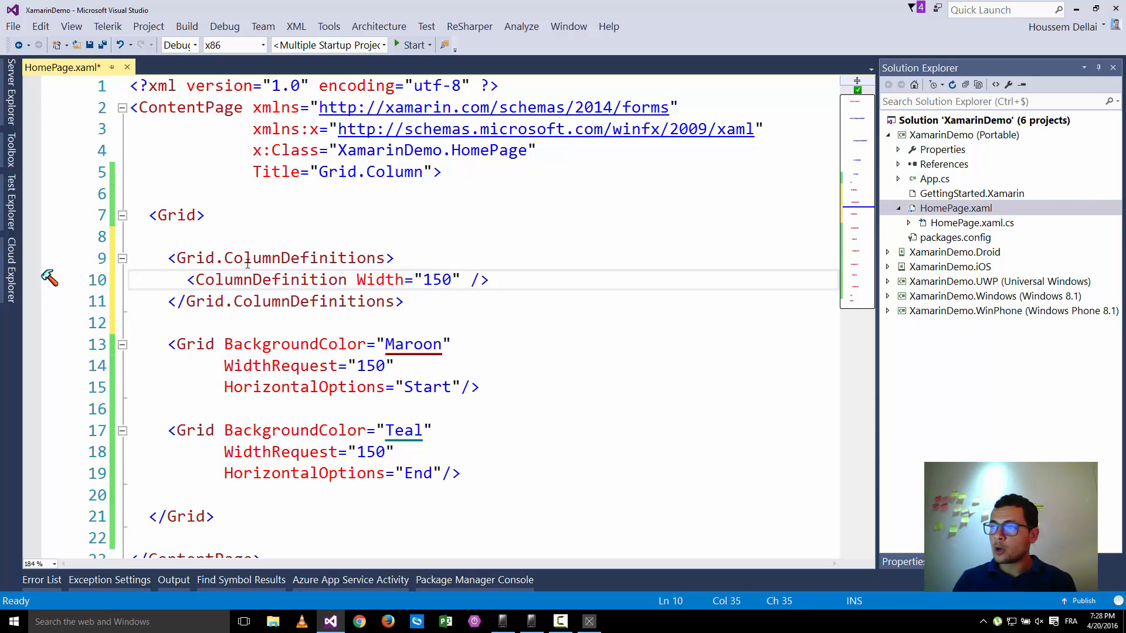
Change the width to 1* and duplicate the definition so both columns are 1*.
{"action": "double_click", "coordinate": [436, 279]}
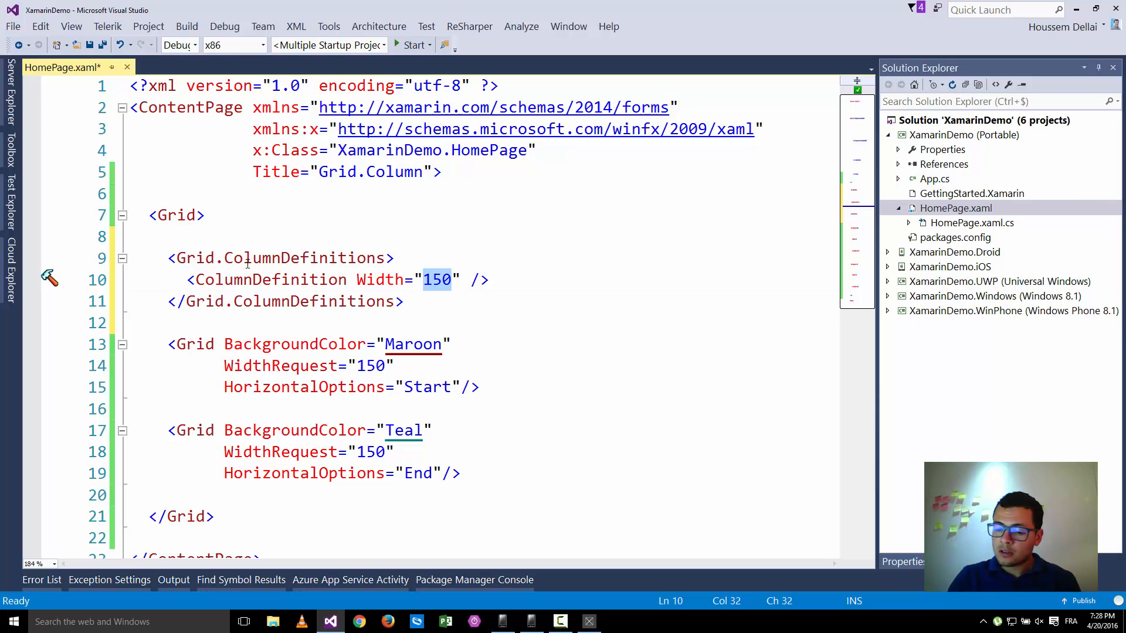
{"action": "type", "text": "1*"}
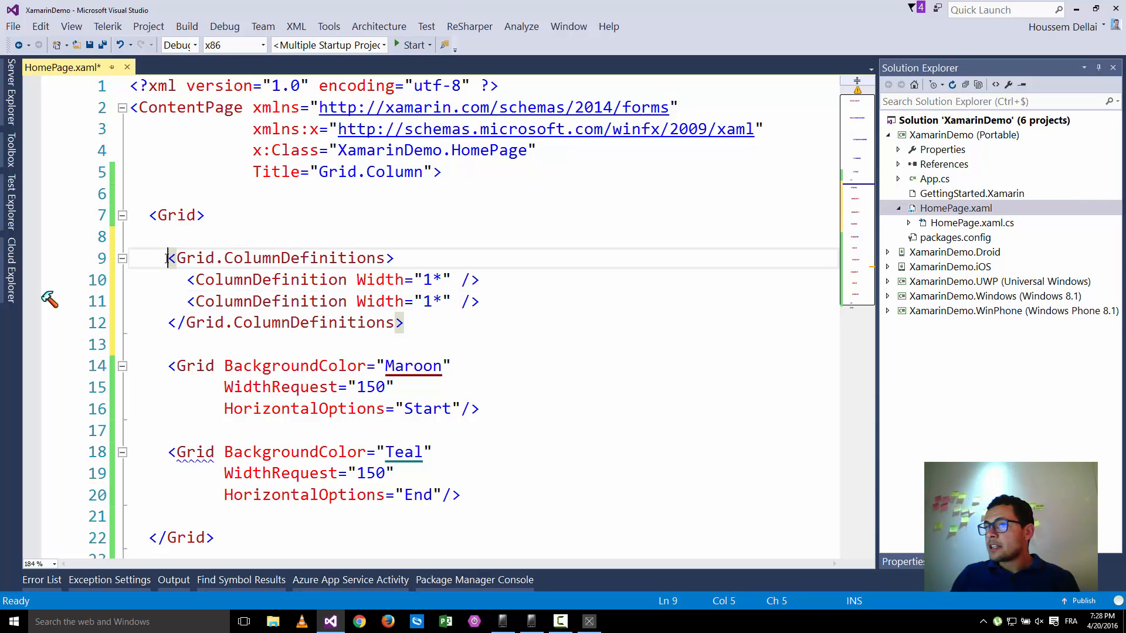
{"action": "left_click", "coordinate": [154, 215]}
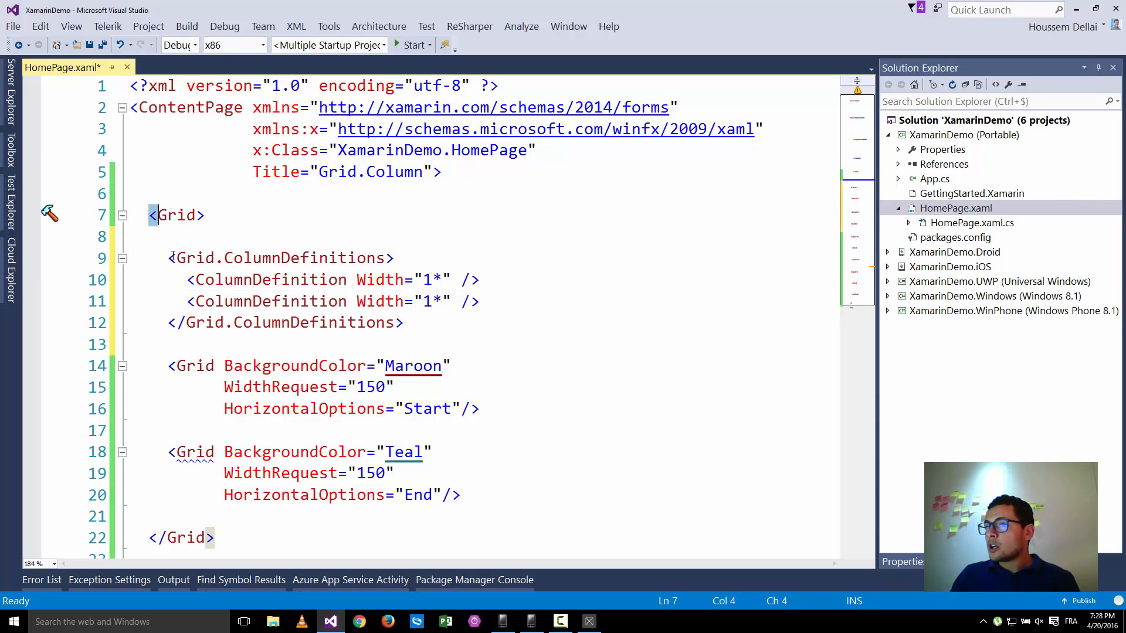
{"action": "left_click_drag", "start_coordinate": [169, 258], "coordinate": [404, 322]}
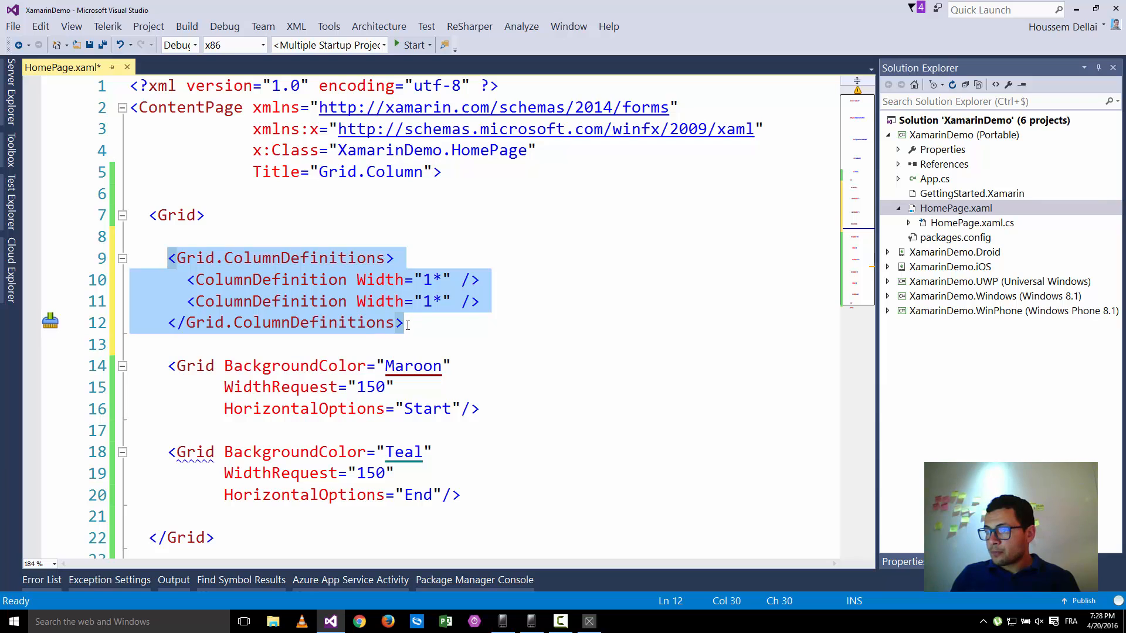
{"action": "left_click", "coordinate": [406, 322]}
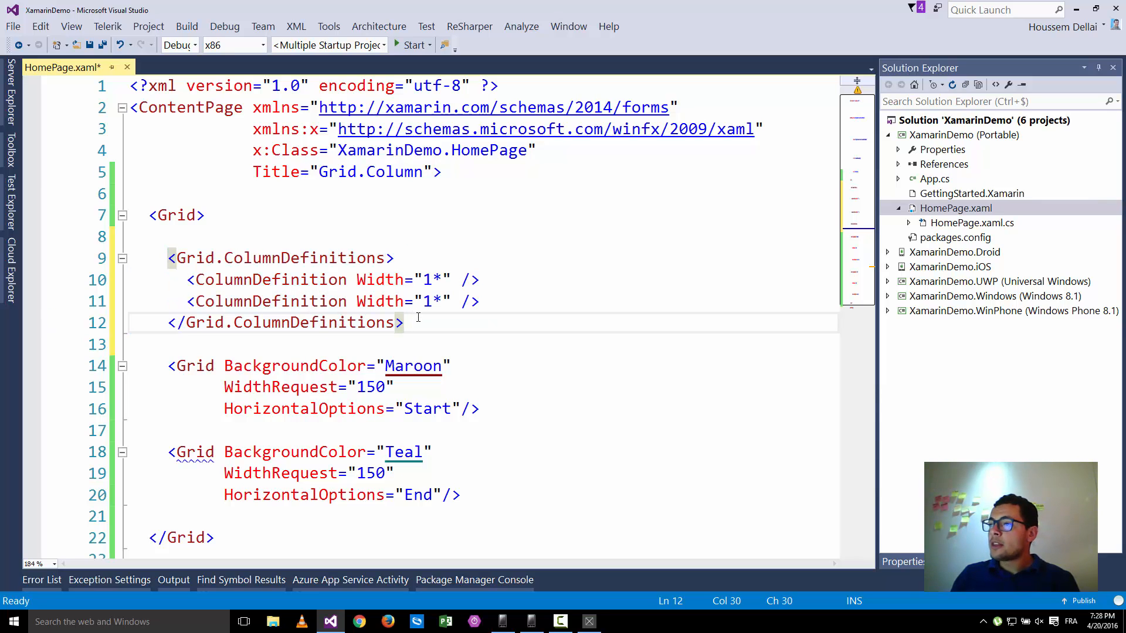
{"action": "left_click", "coordinate": [425, 279]}
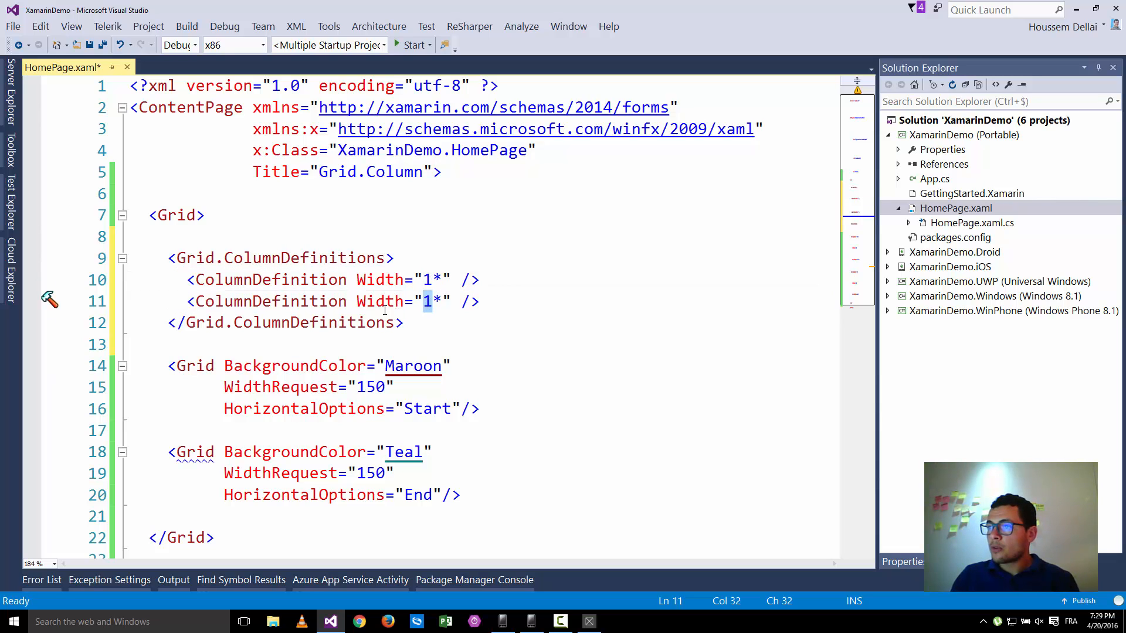
{"action": "double_click", "coordinate": [380, 301]}
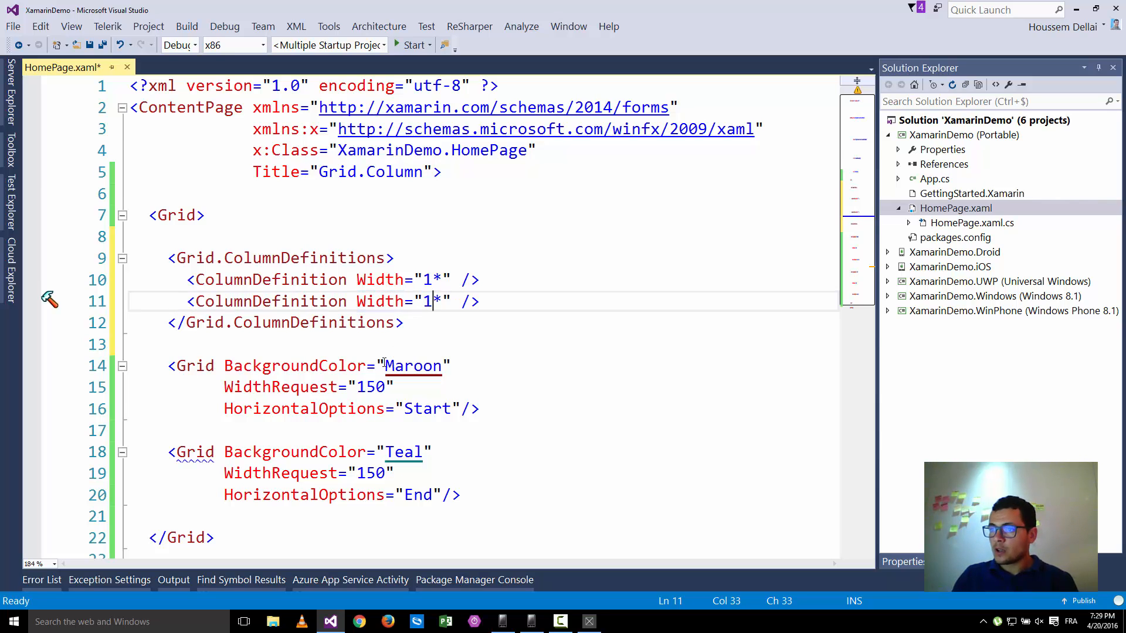
Put the maroon grid in Grid.Column="0" and the teal grid in Grid.Column="1".
{"action": "scroll", "scroll_direction": "down", "scroll_amount": 3}
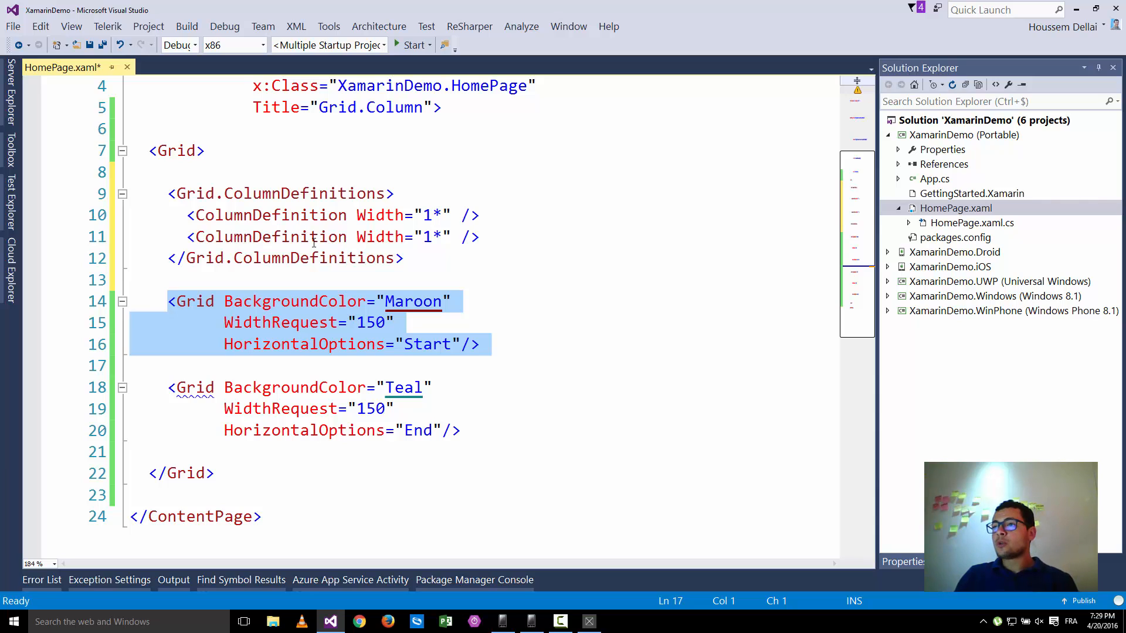
{"action": "mouse_move", "coordinate": [218, 303]}
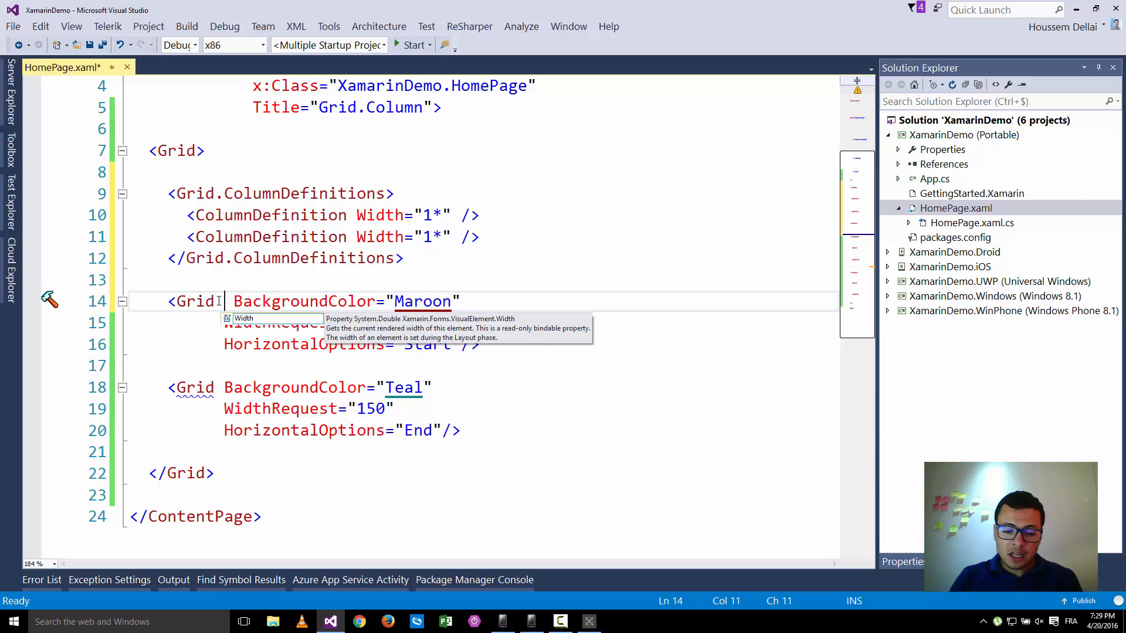
{"action": "type", "text": "Grid.Column=\""}
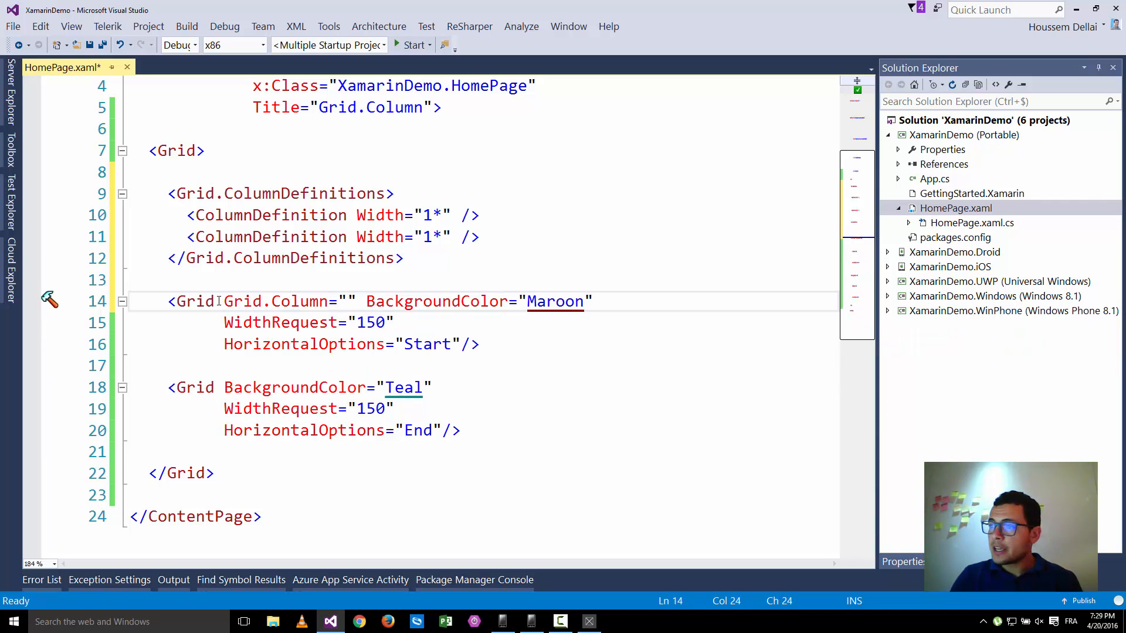
{"action": "type", "text": "0\""}
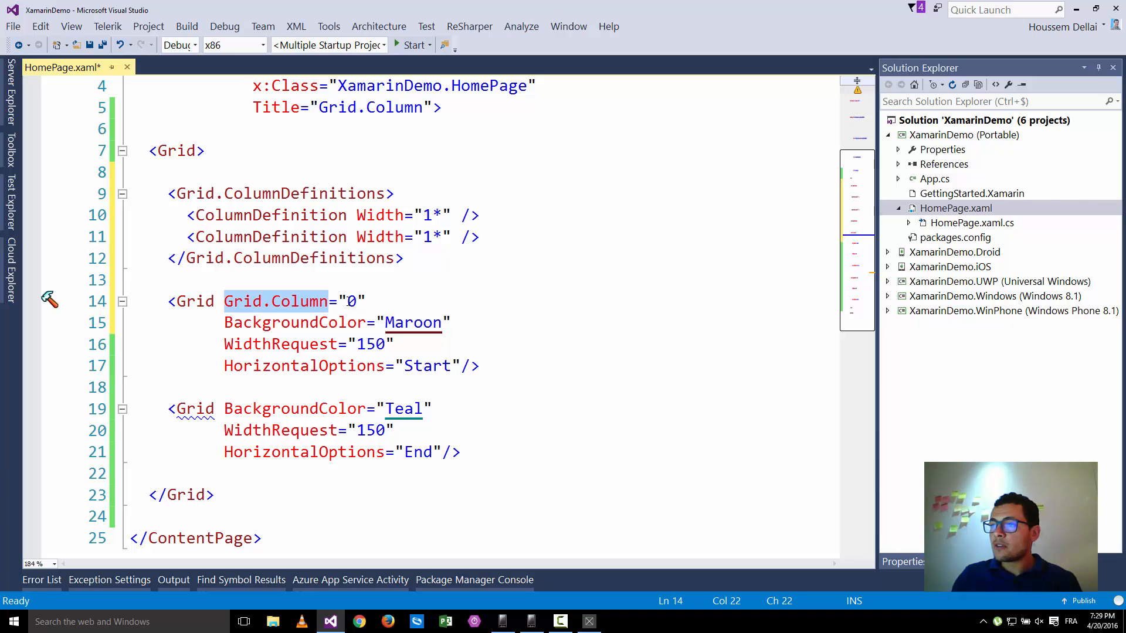
{"action": "left_click", "coordinate": [215, 409]}
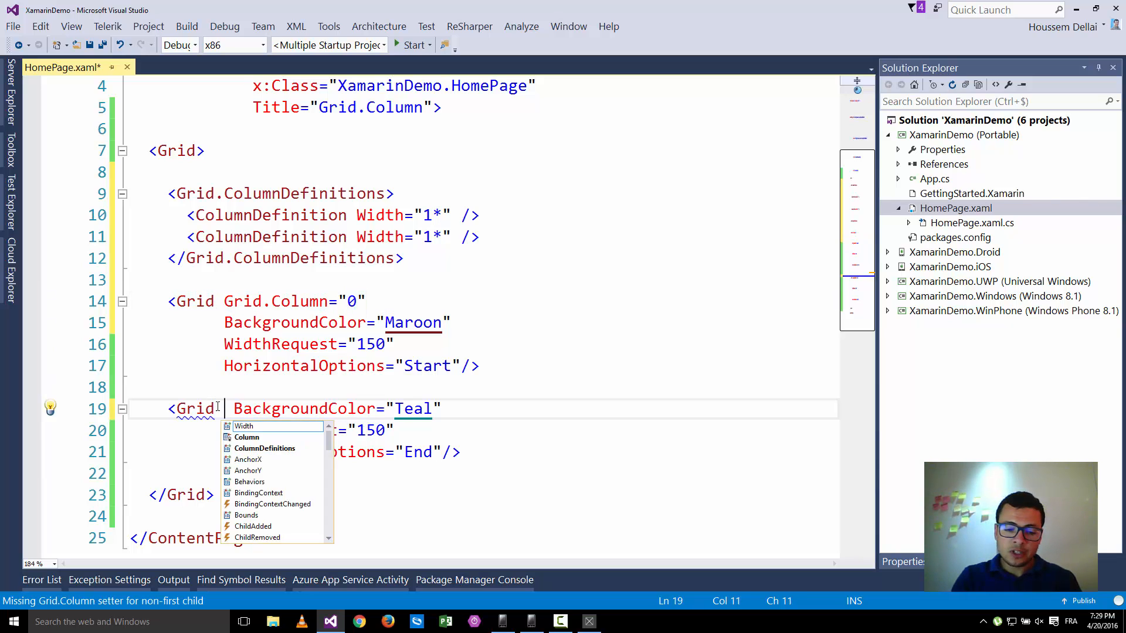
{"action": "type", "text": "Grid."}
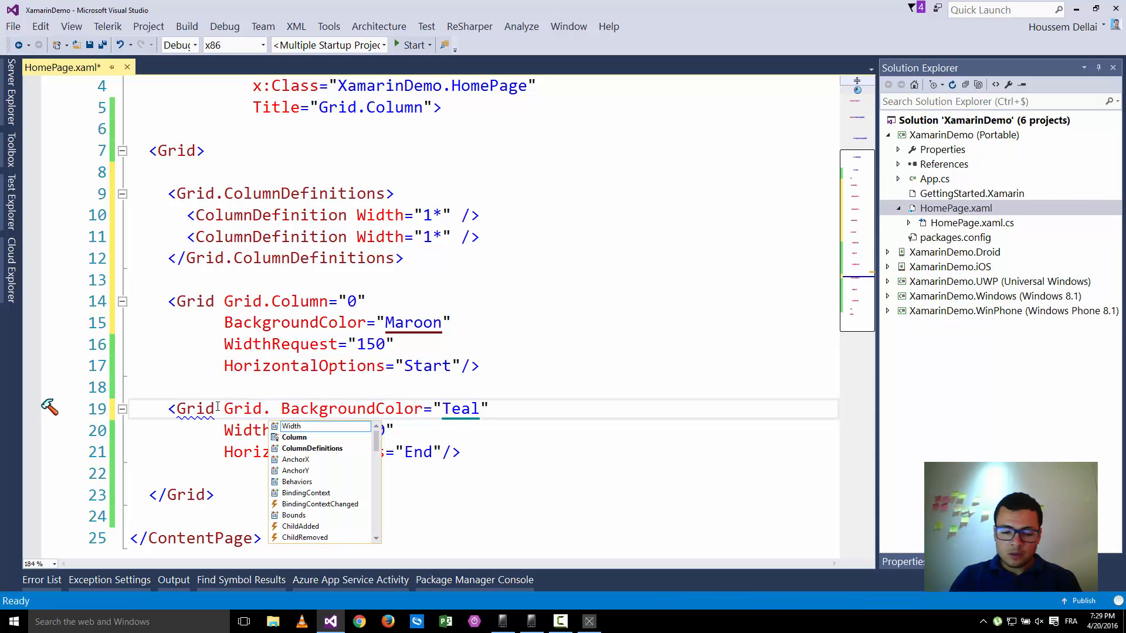
{"action": "type", "text": "Column=\"1"}
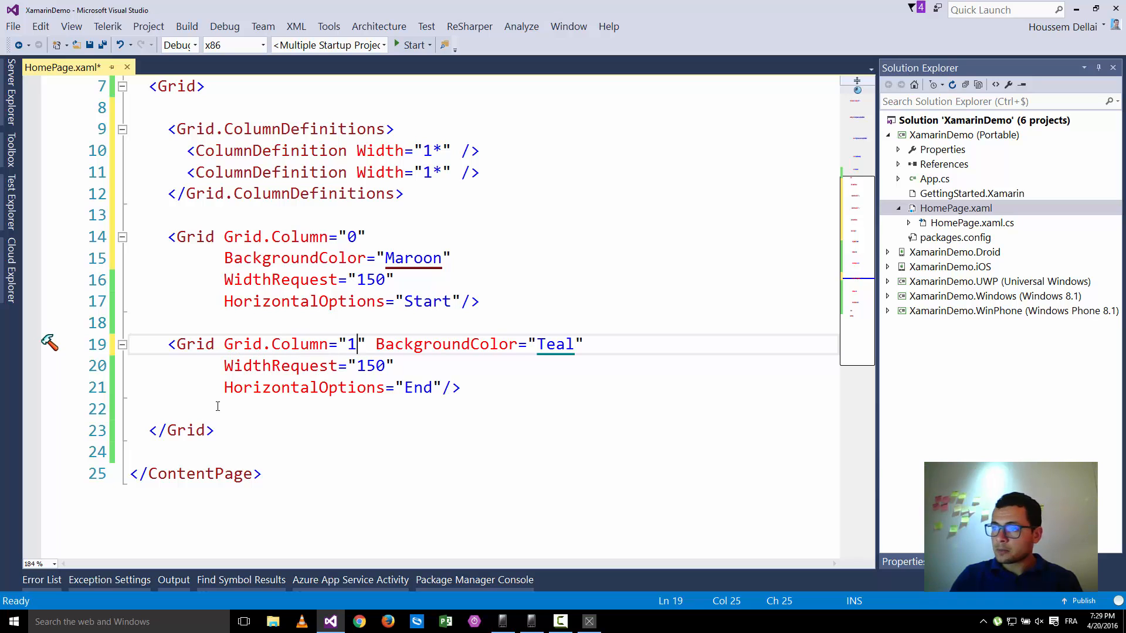
{"action": "key", "text": "enter"}
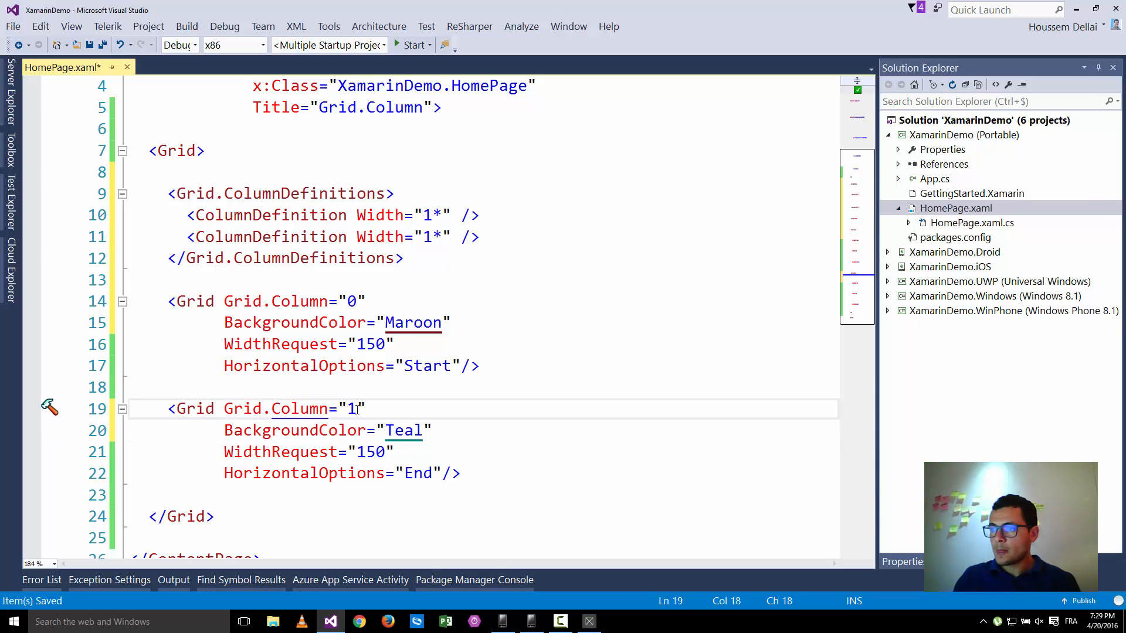
Launch the multiple startup projects on the Windows, Android and Windows Phone emulators.
{"action": "left_click", "coordinate": [376, 408]}
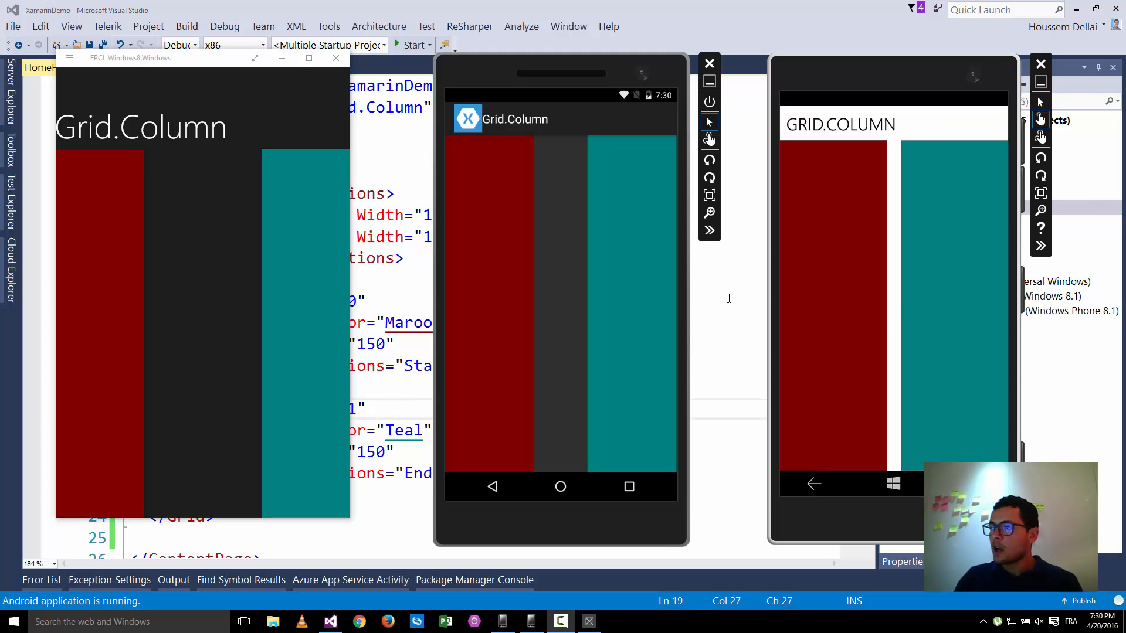
{"action": "mouse_move", "coordinate": [905, 293]}
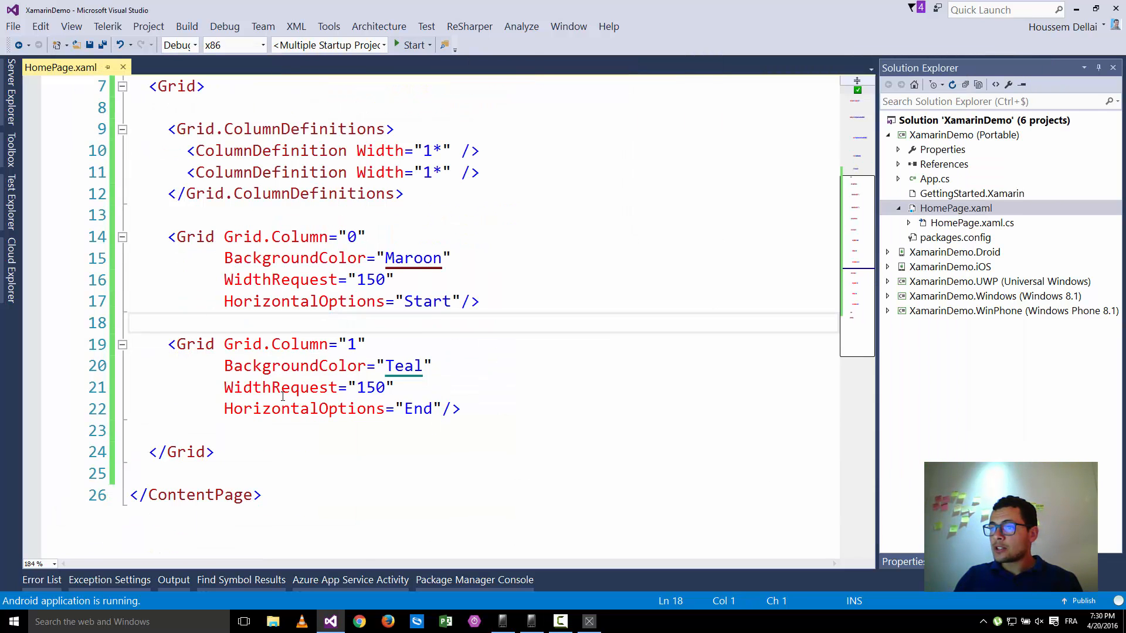
Delete WidthRequest and HorizontalOptions from the maroon and teal grids, then save HomePage.xaml.
{"action": "double_click", "coordinate": [427, 301]}
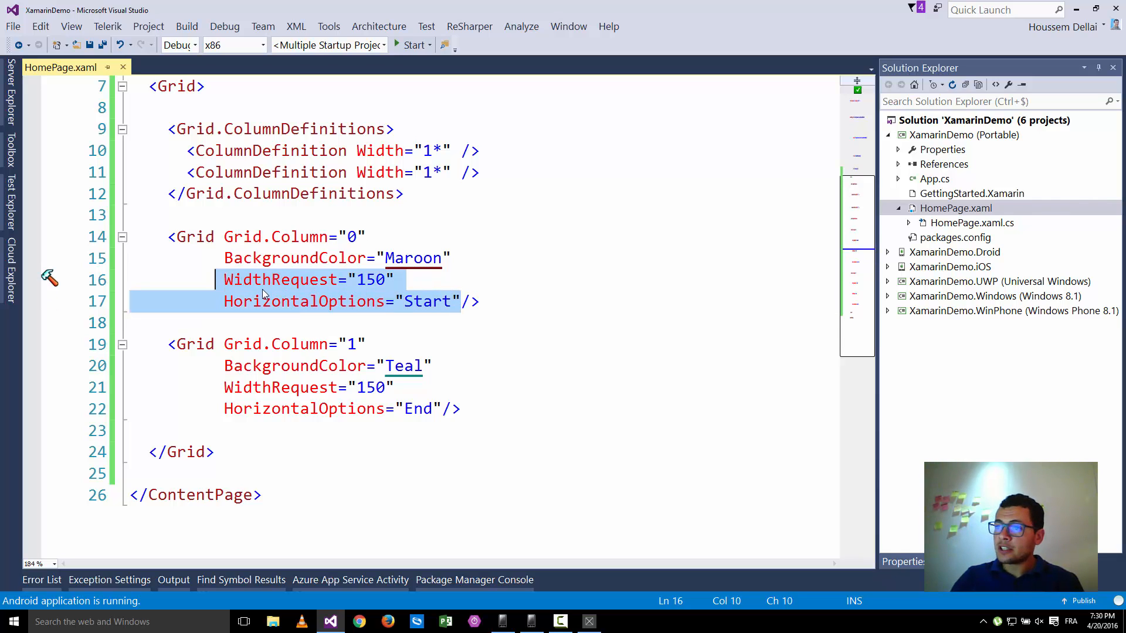
{"action": "key", "text": "Delete"}
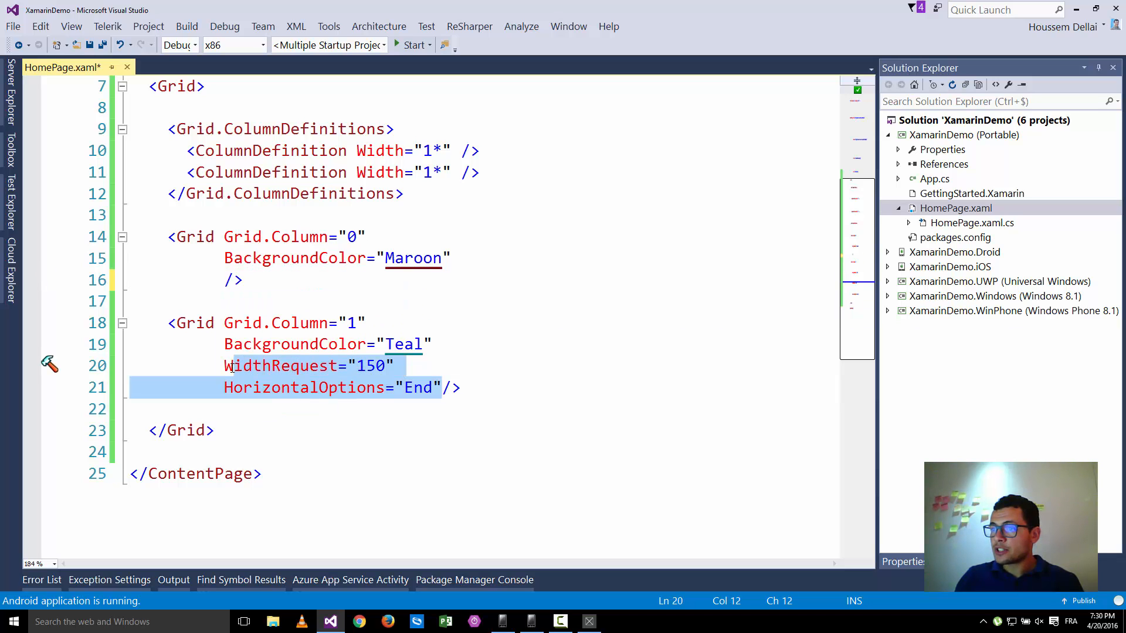
{"action": "key", "text": "Delete"}
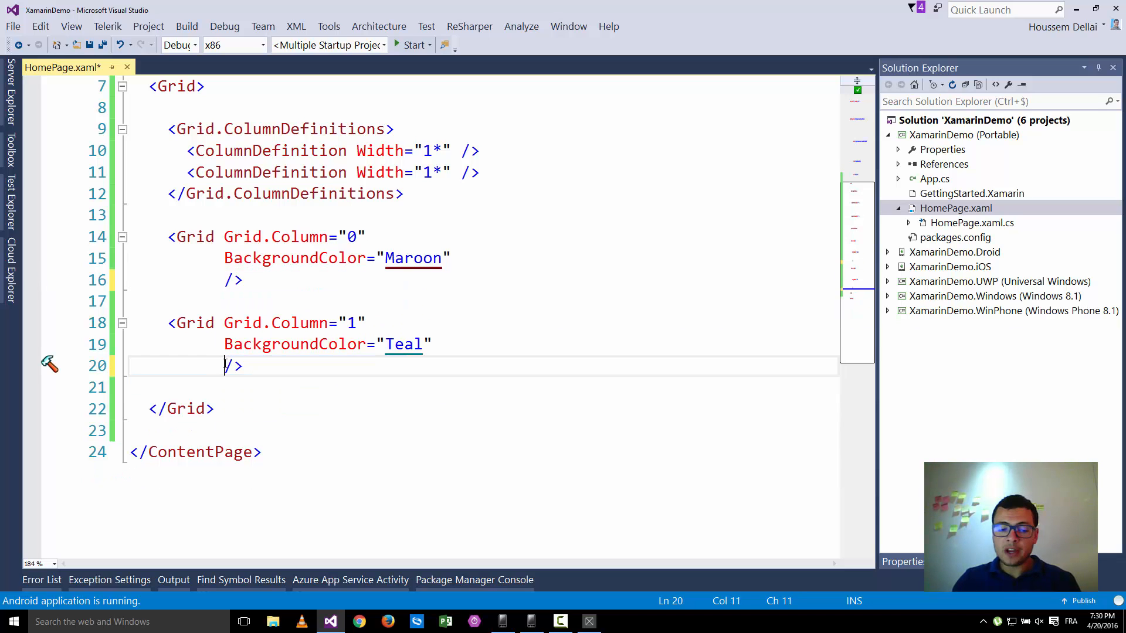
{"action": "key", "text": "ctrl+s"}
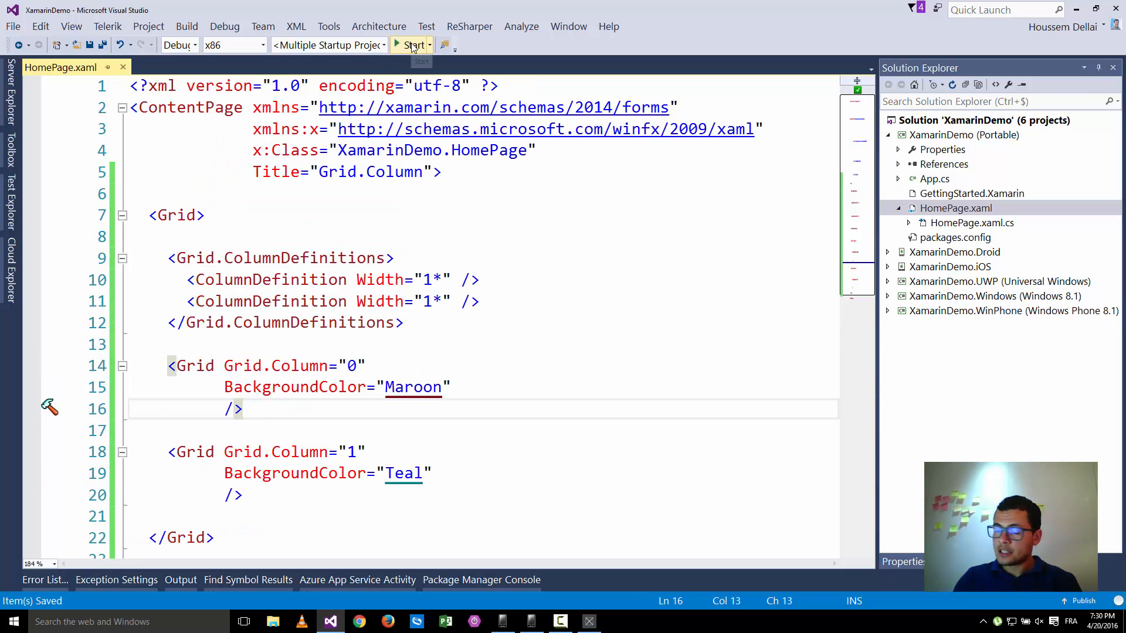
Rerun the app and check maroon and teal filling equal half-width columns on each emulator.
{"action": "left_click", "coordinate": [412, 44]}
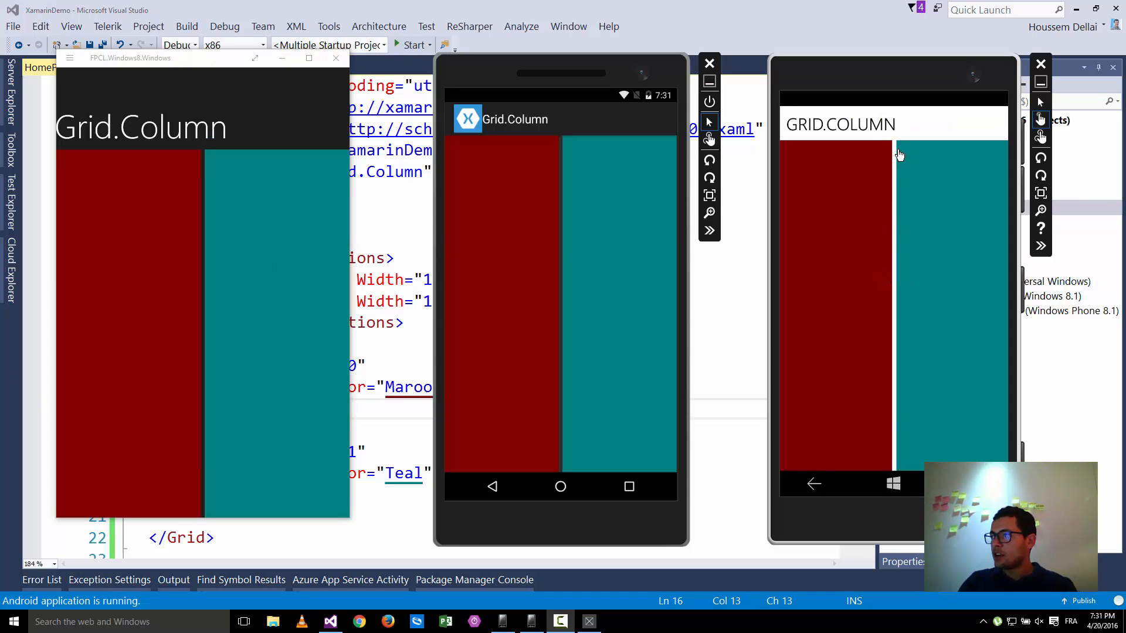
{"action": "mouse_move", "coordinate": [219, 256]}
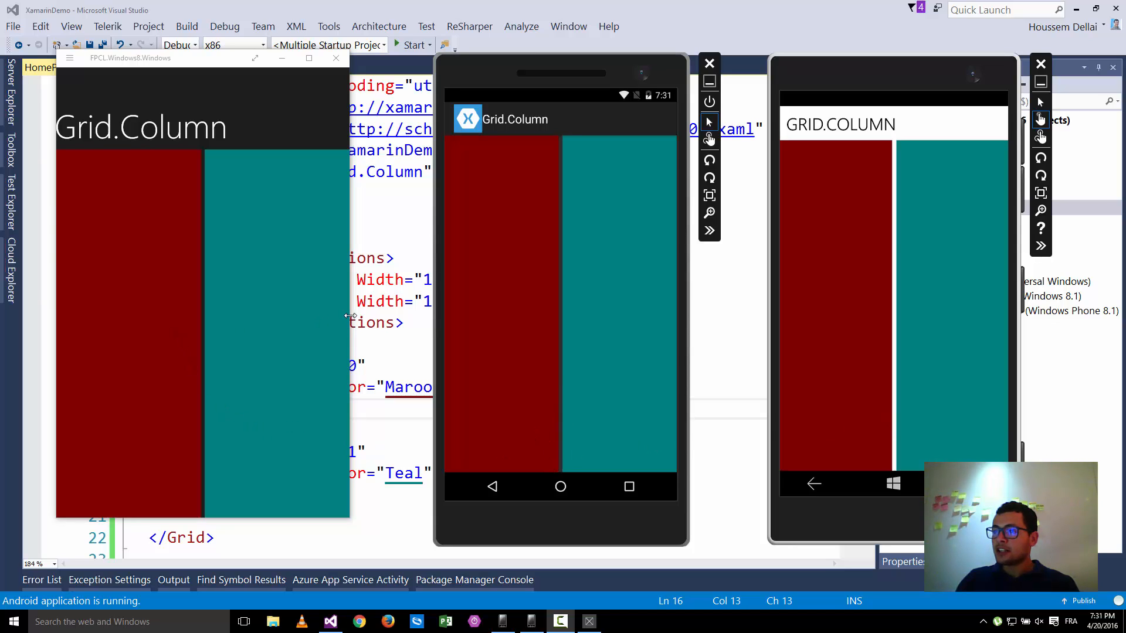
{"action": "left_click_drag", "start_coordinate": [348, 324], "coordinate": [427, 324]}
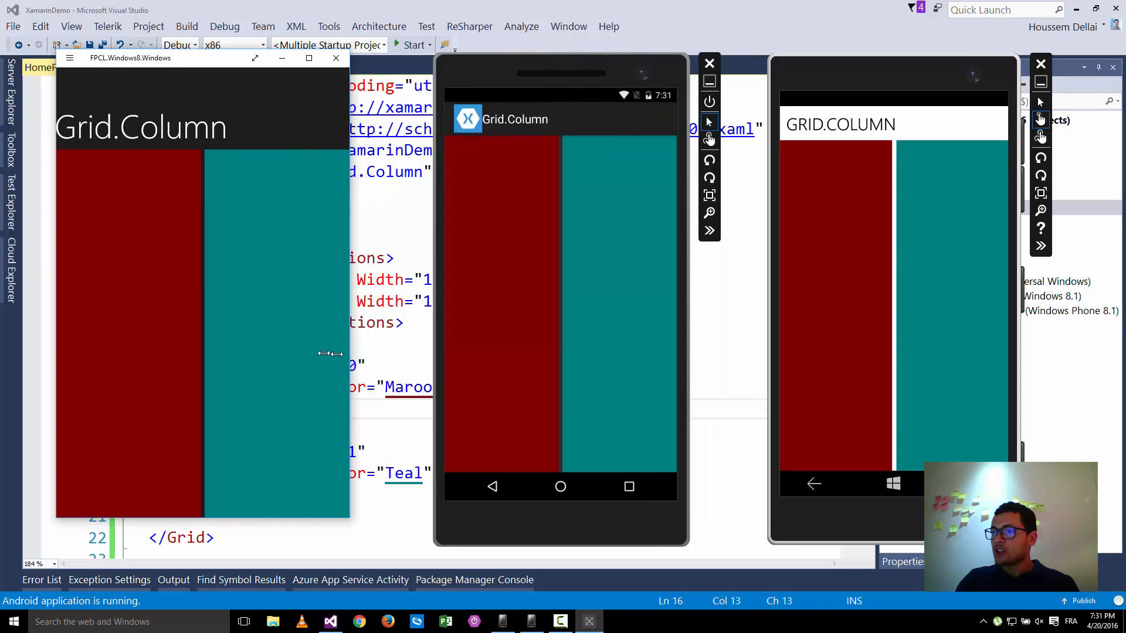
{"action": "mouse_move", "coordinate": [290, 325]}
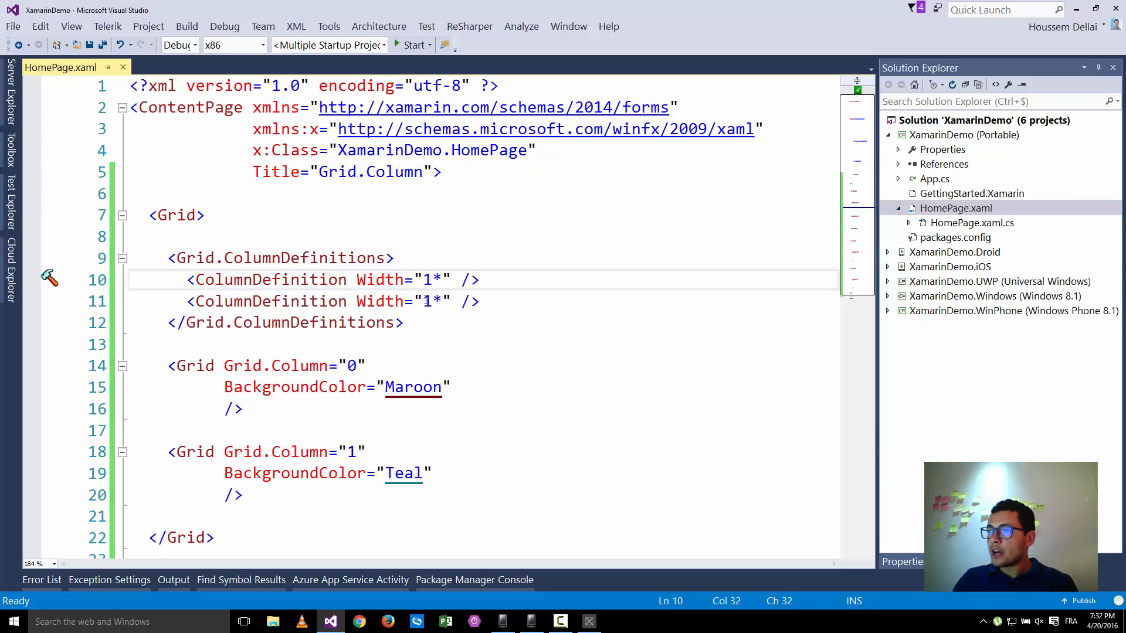
Set the second ColumnDefinition width to 3* and save the page.
{"action": "left_click", "coordinate": [425, 301]}
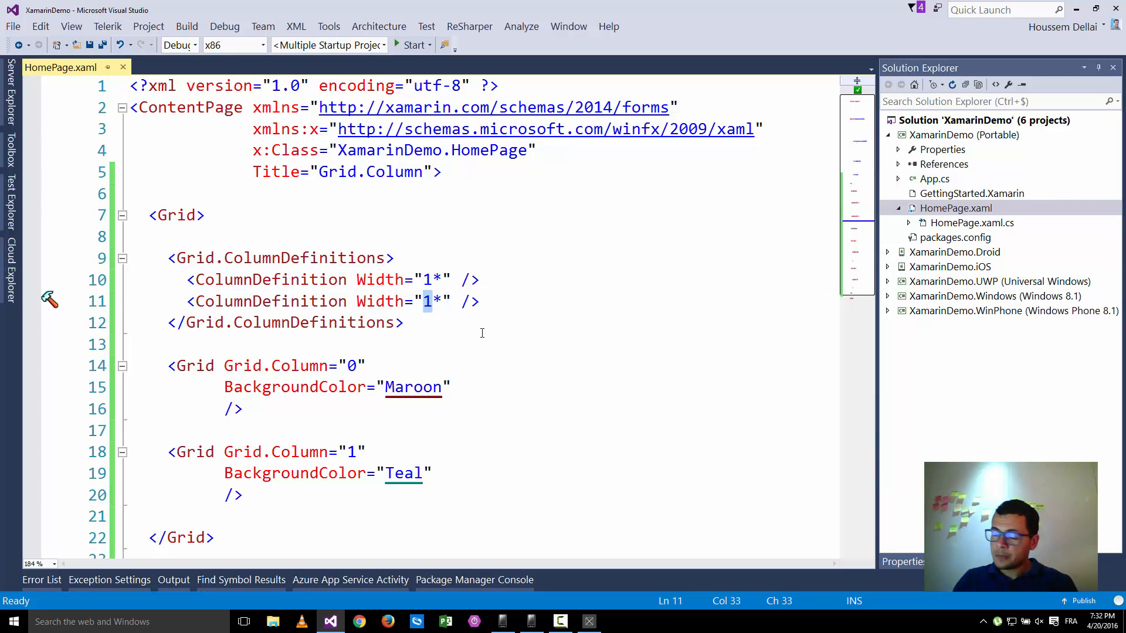
{"action": "type", "text": "3"}
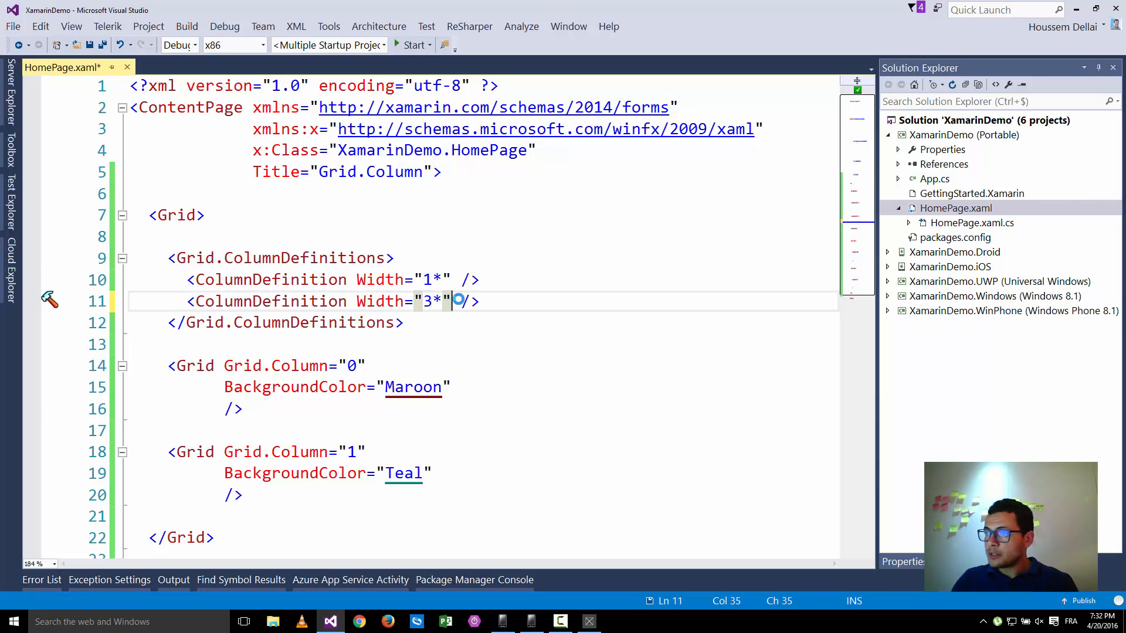
{"action": "key", "text": "ctrl+s"}
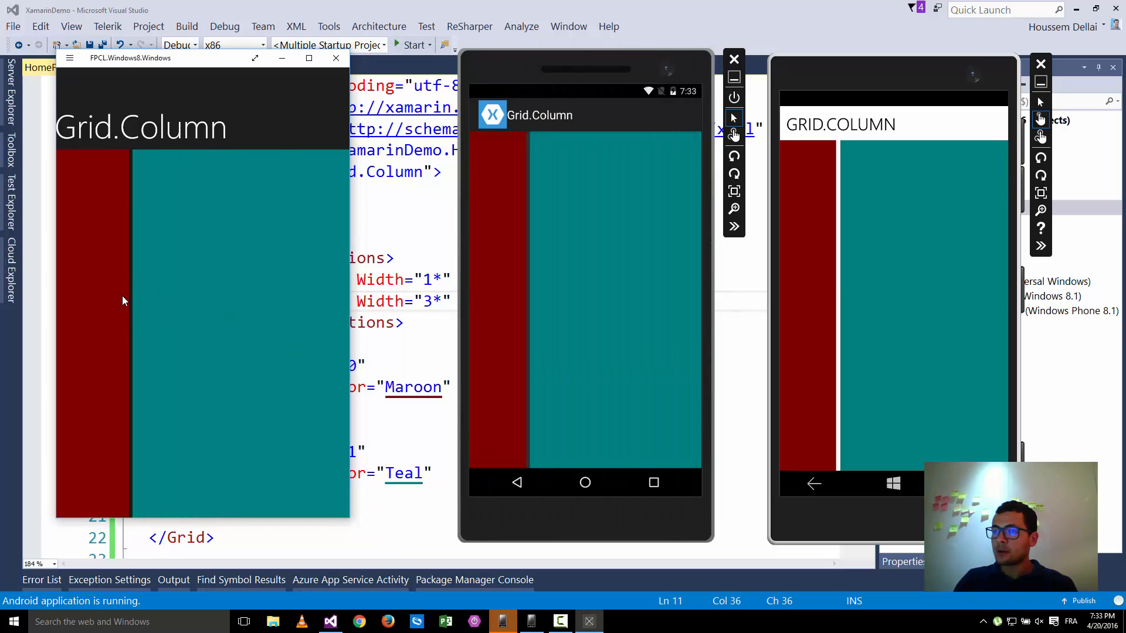
{"action": "mouse_move", "coordinate": [116, 320]}
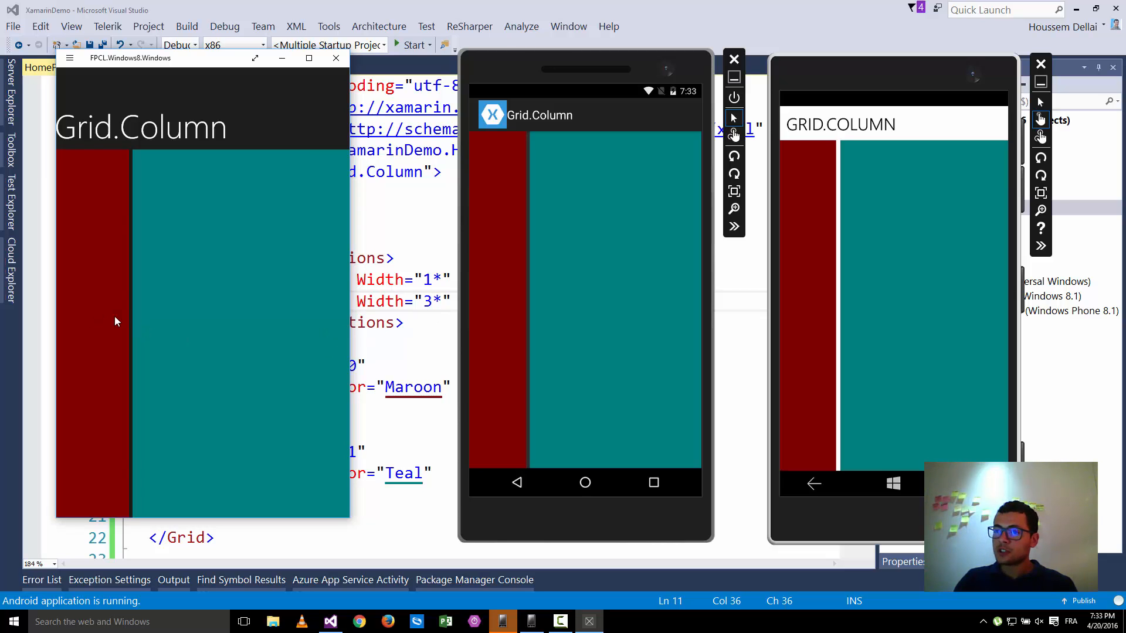
{"action": "mouse_move", "coordinate": [238, 360]}
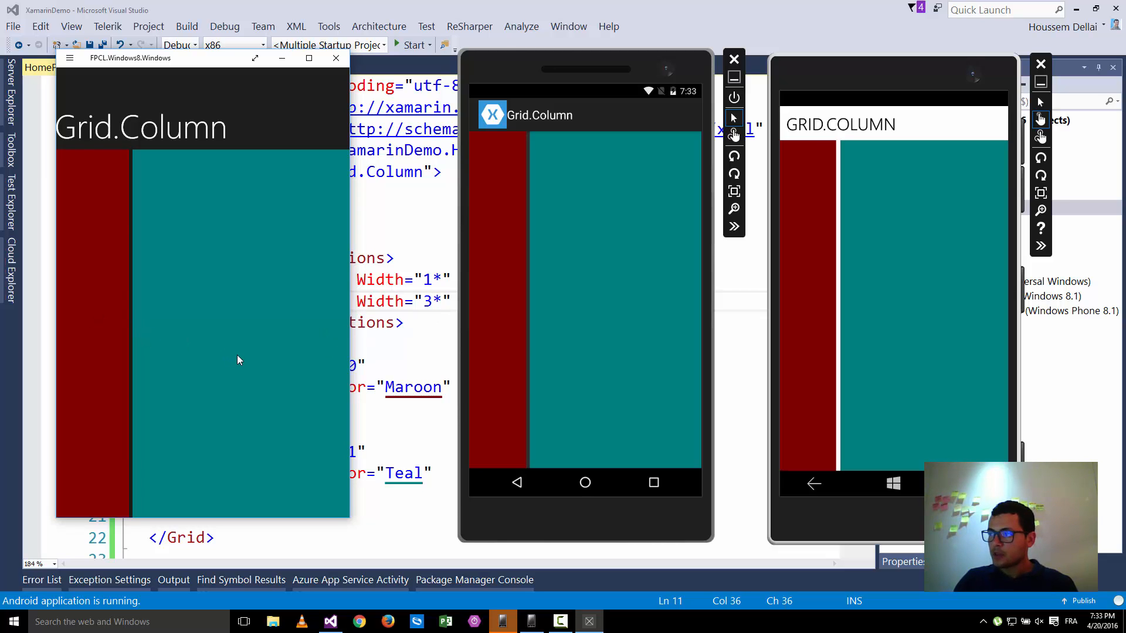